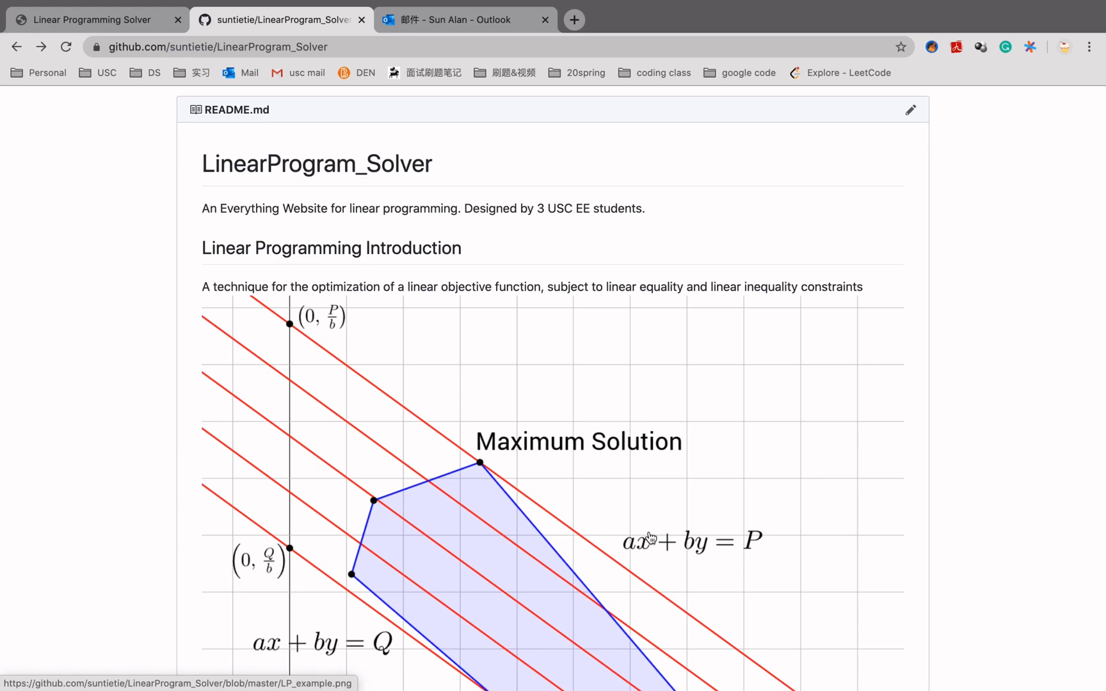
{"action": "mouse_move", "coordinate": [648, 419]}
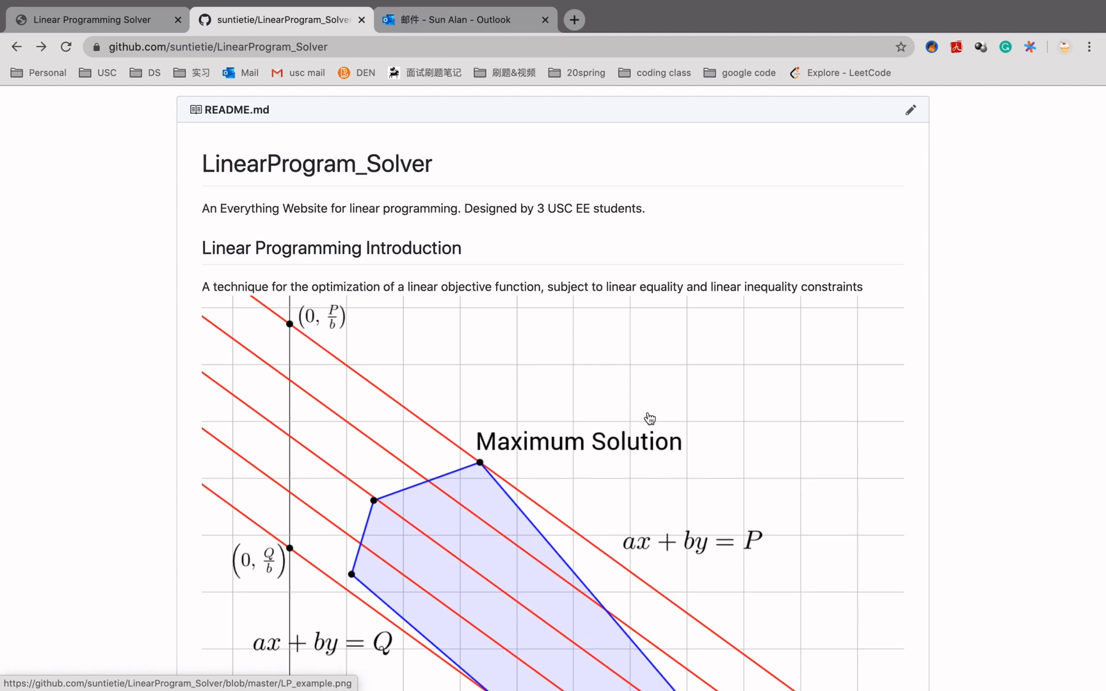
{"action": "mouse_move", "coordinate": [568, 312]}
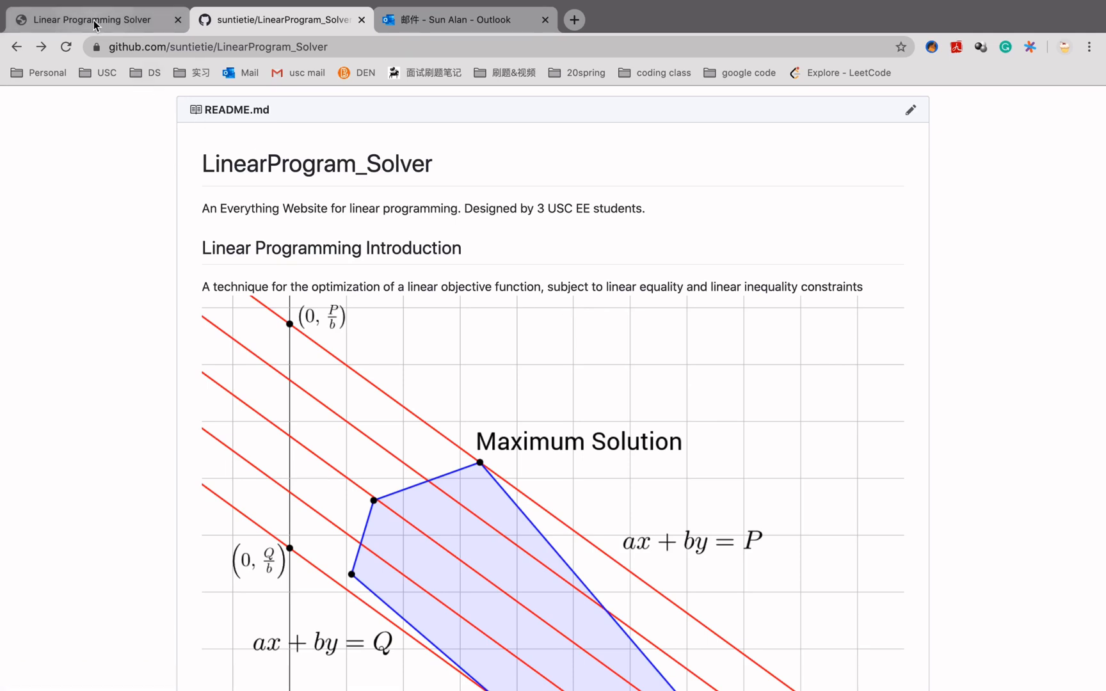
- Bring up the GLPK view with its Mathprog editor and sample two-variable maximization model
{"action": "left_click", "coordinate": [95, 19]}
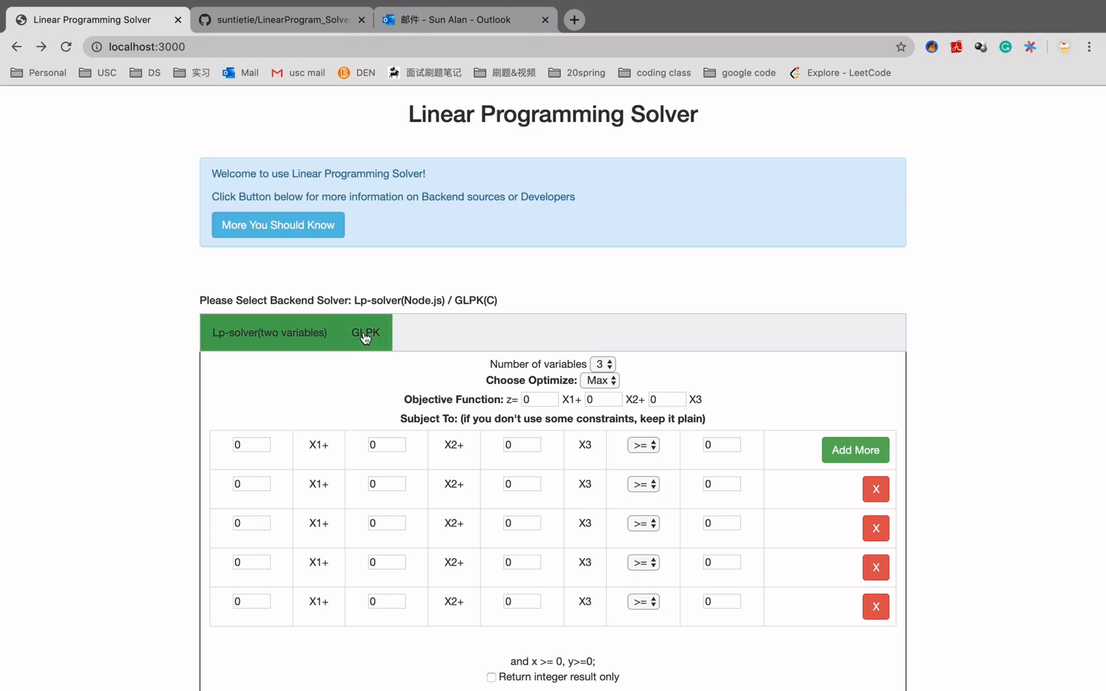
{"action": "left_click", "coordinate": [365, 333]}
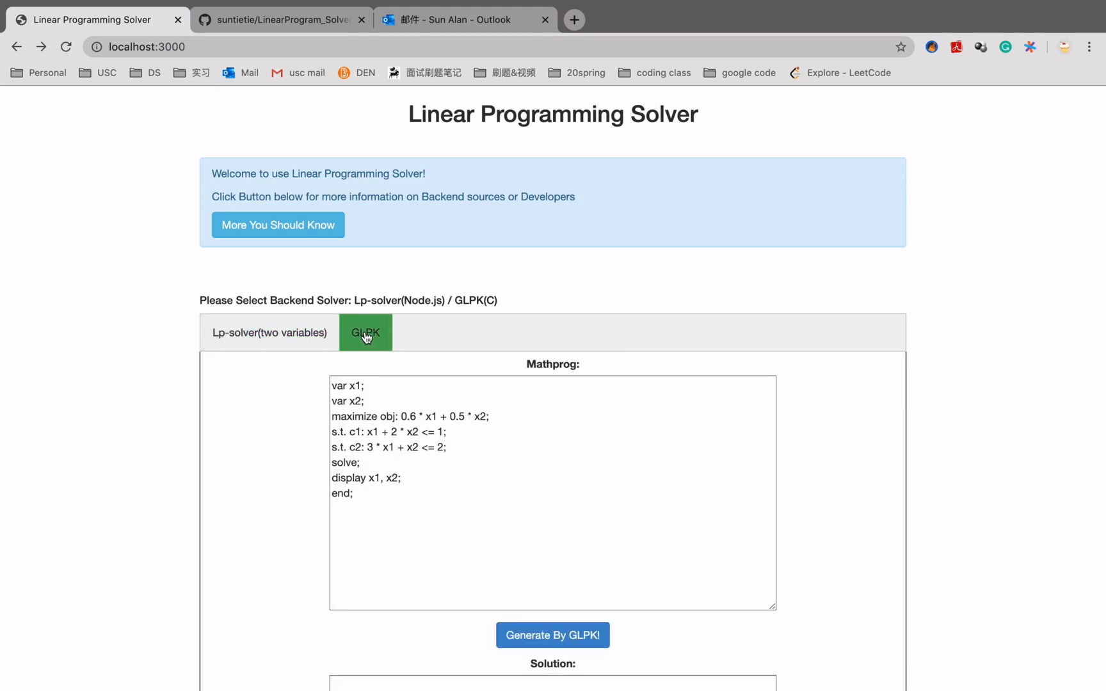
{"action": "left_click", "coordinate": [269, 333]}
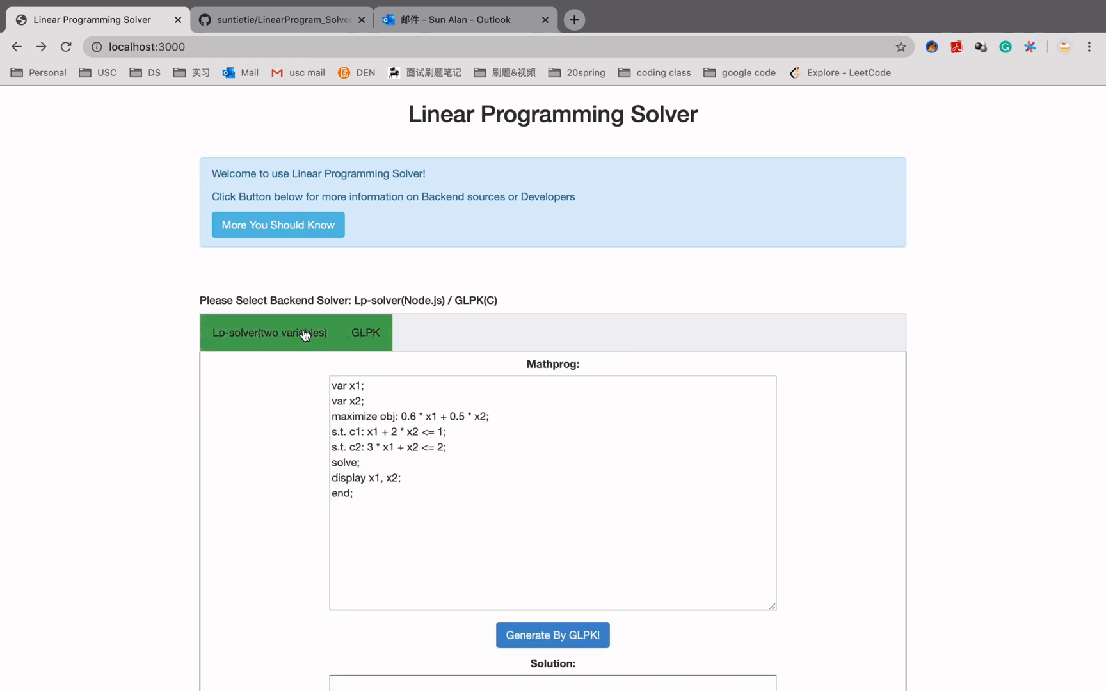
{"action": "left_click", "coordinate": [365, 332]}
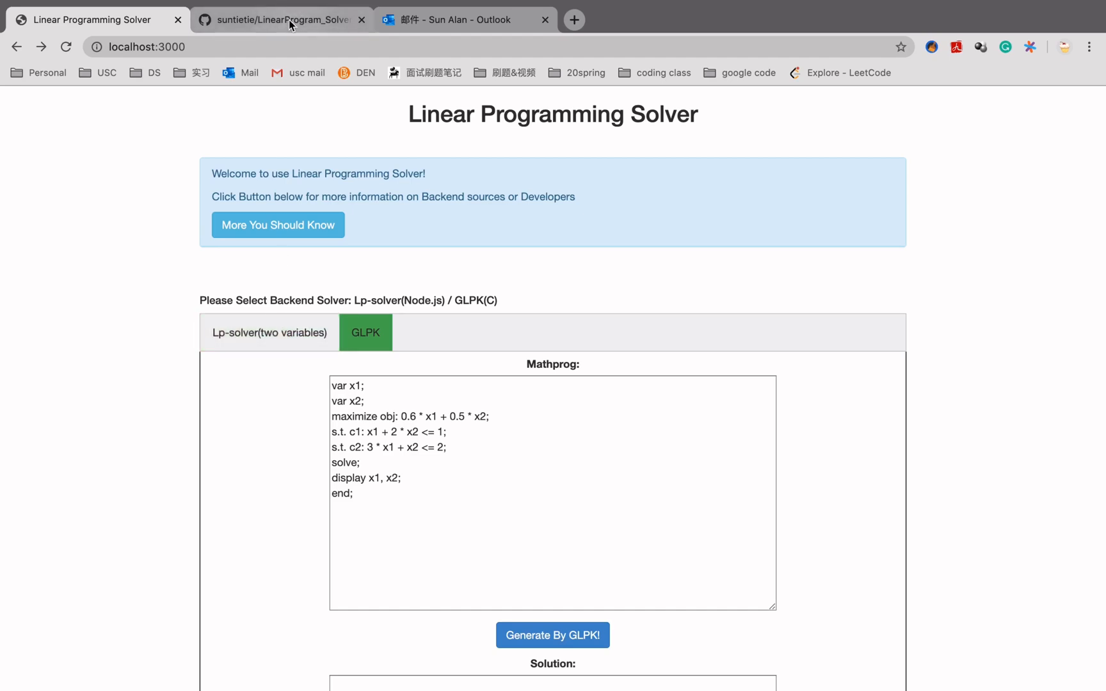
- Walk the LinearProgram_Solver README down through its LP diagram, daily report, tools list and group members
{"action": "left_click", "coordinate": [289, 20]}
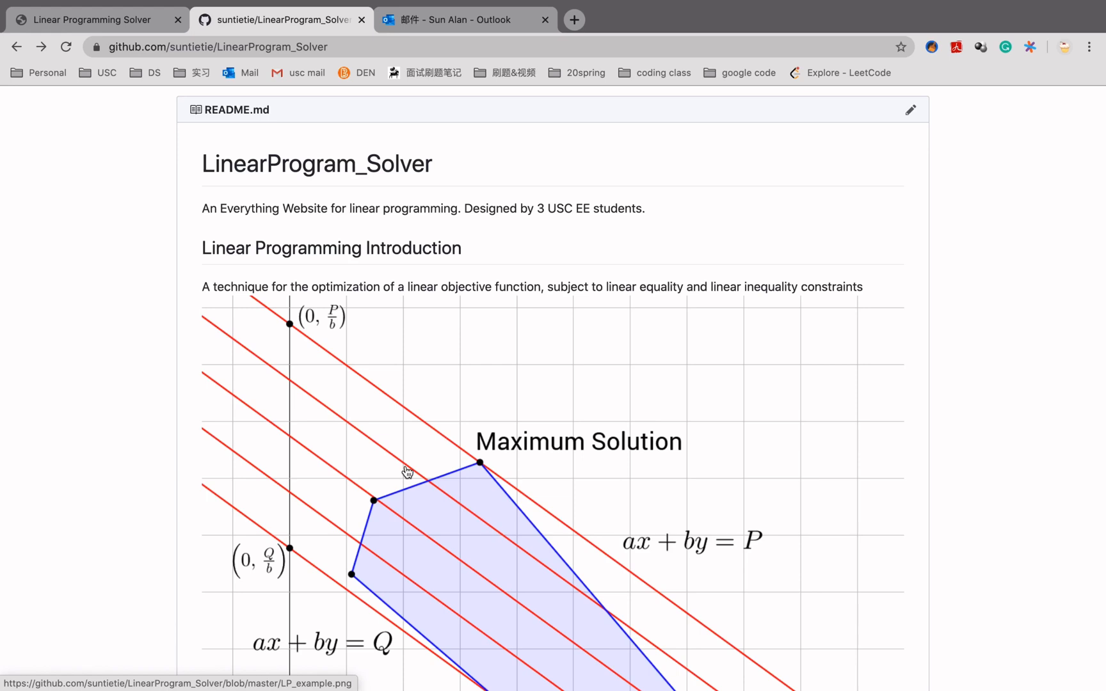
{"action": "scroll", "scroll_direction": "down", "scroll_amount": 3}
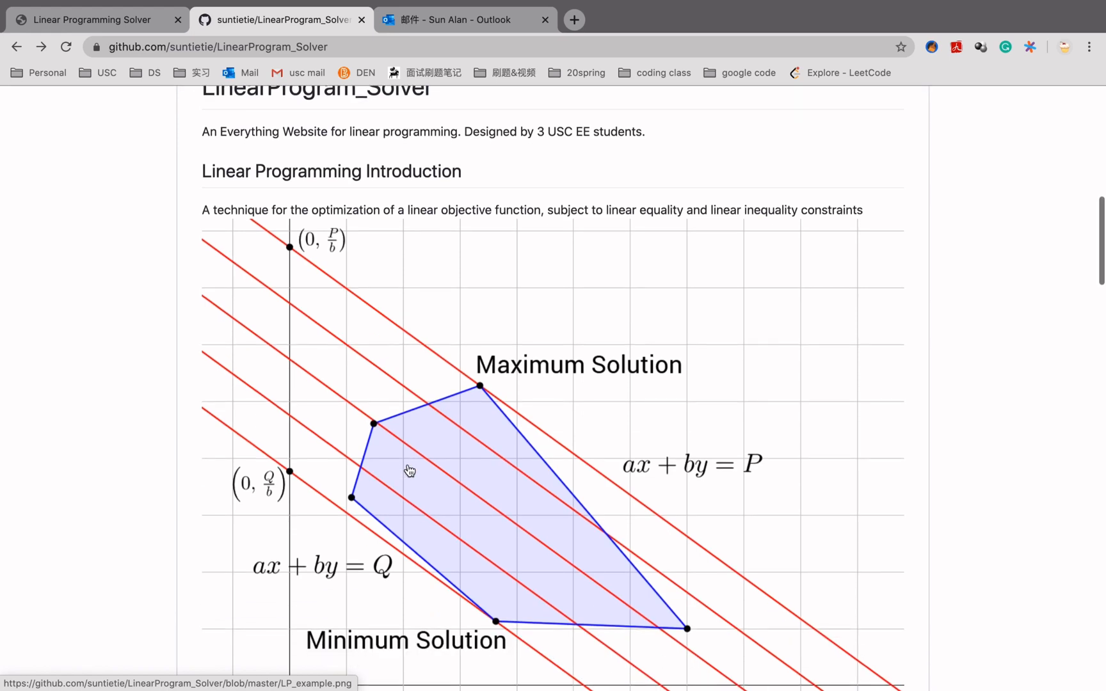
{"action": "mouse_move", "coordinate": [406, 403]}
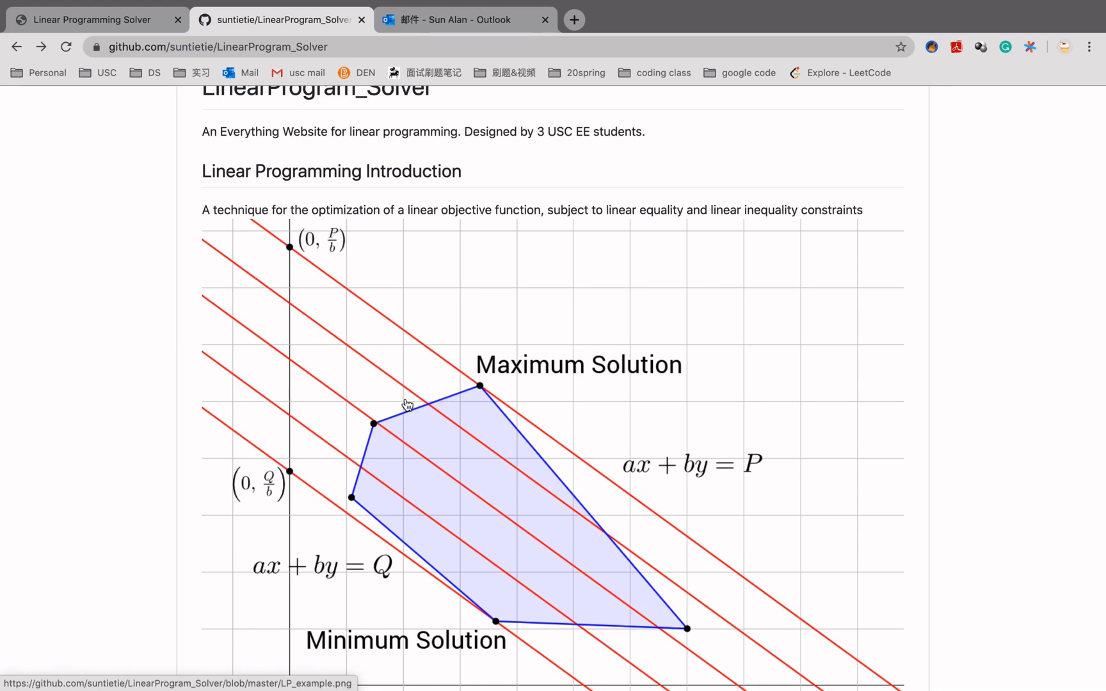
{"action": "mouse_move", "coordinate": [513, 597]}
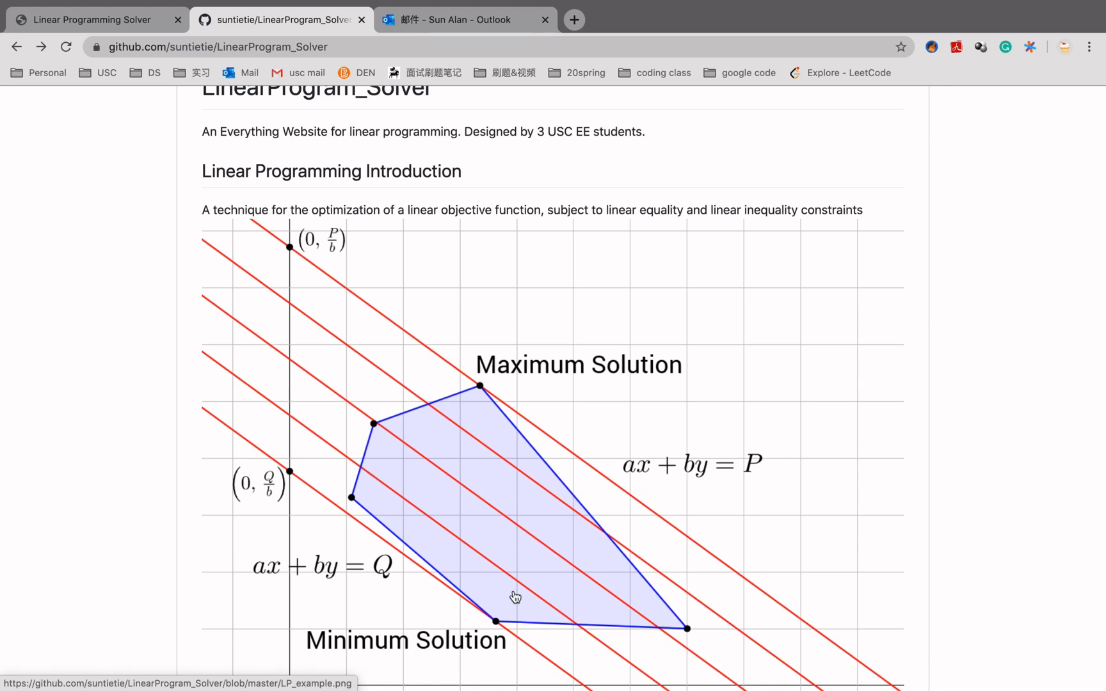
{"action": "mouse_move", "coordinate": [289, 494]}
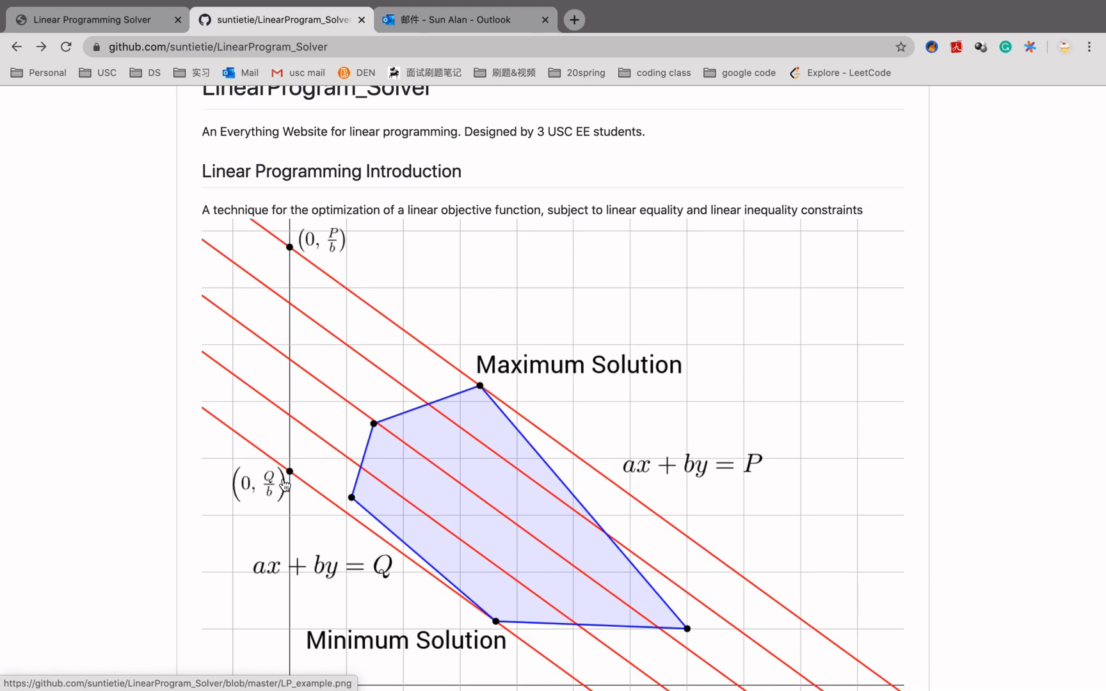
{"action": "mouse_move", "coordinate": [400, 524]}
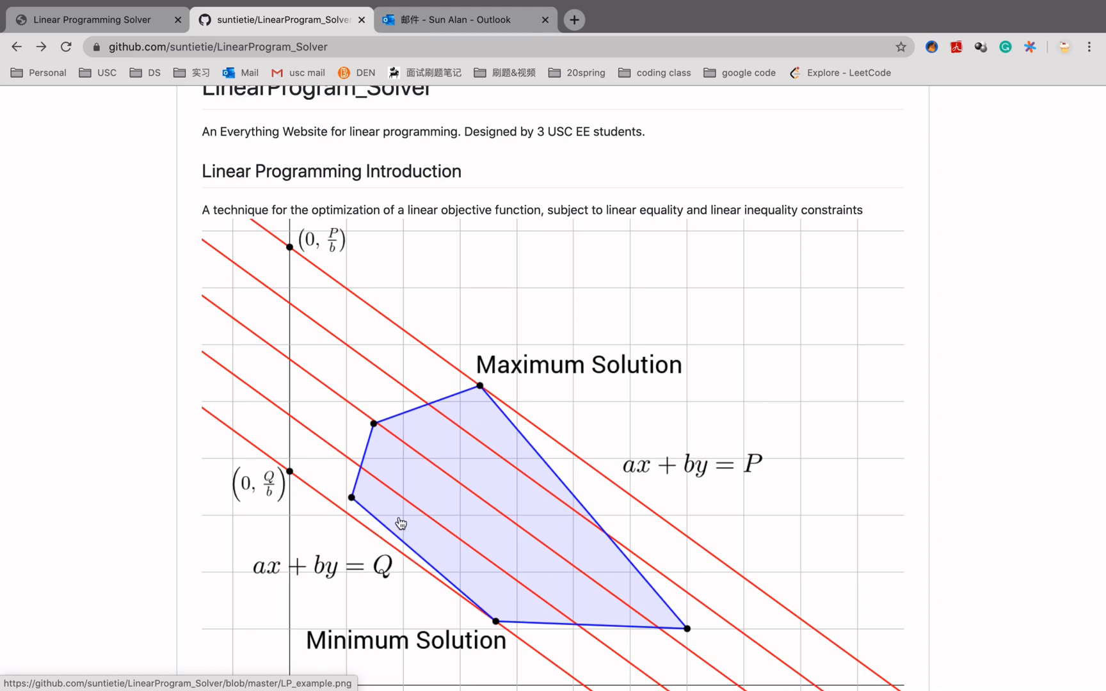
{"action": "mouse_move", "coordinate": [515, 391]}
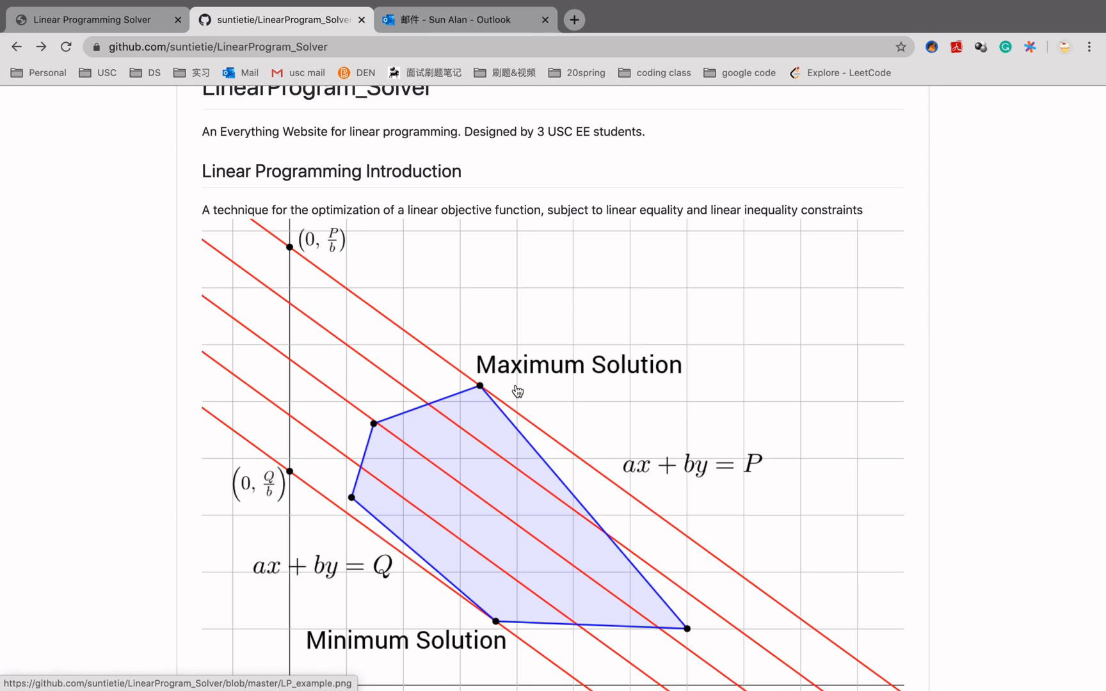
{"action": "scroll", "scroll_direction": "down", "scroll_amount": 3}
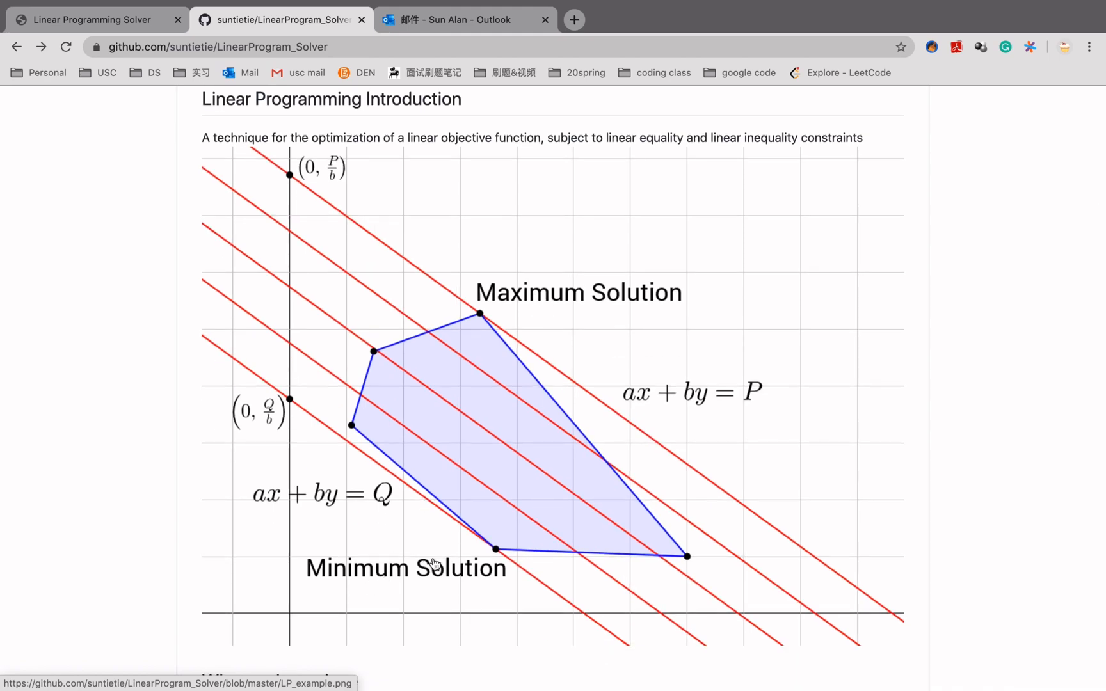
{"action": "scroll", "scroll_direction": "down", "scroll_amount": 3}
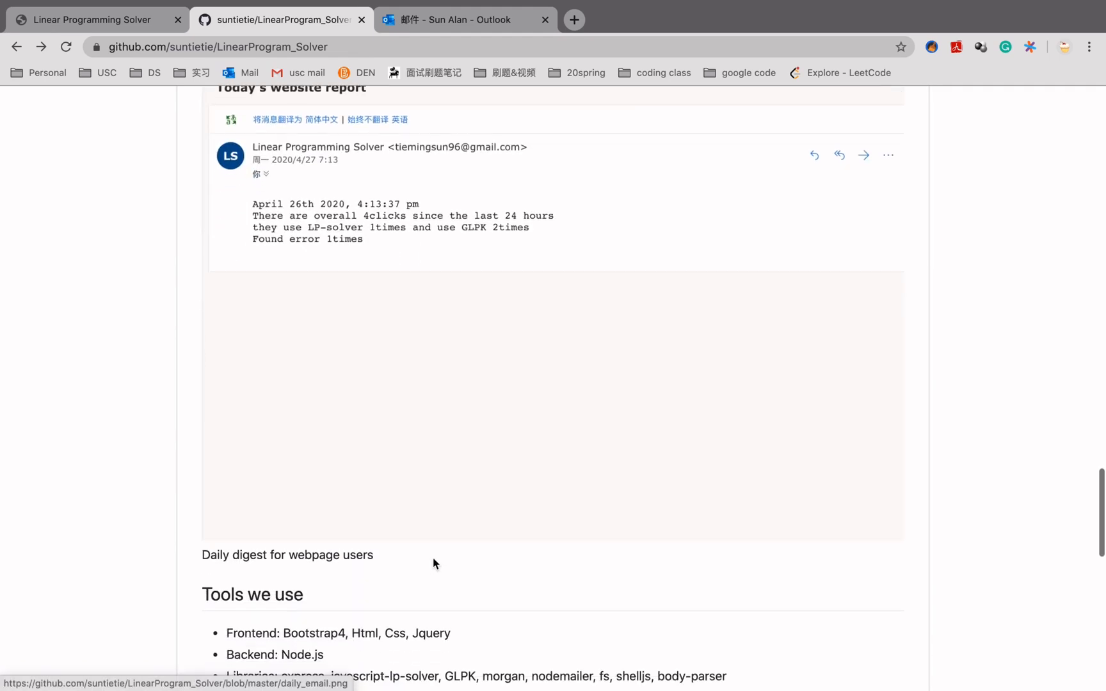
{"action": "scroll", "scroll_direction": "down", "scroll_amount": 3}
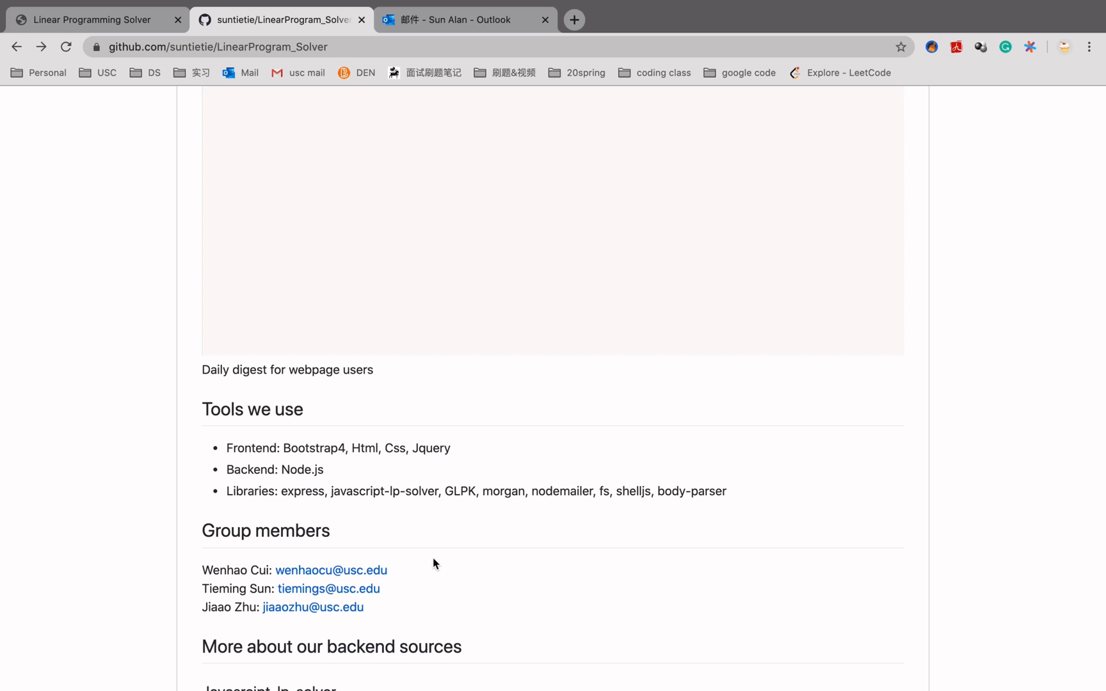
{"action": "mouse_move", "coordinate": [314, 448]}
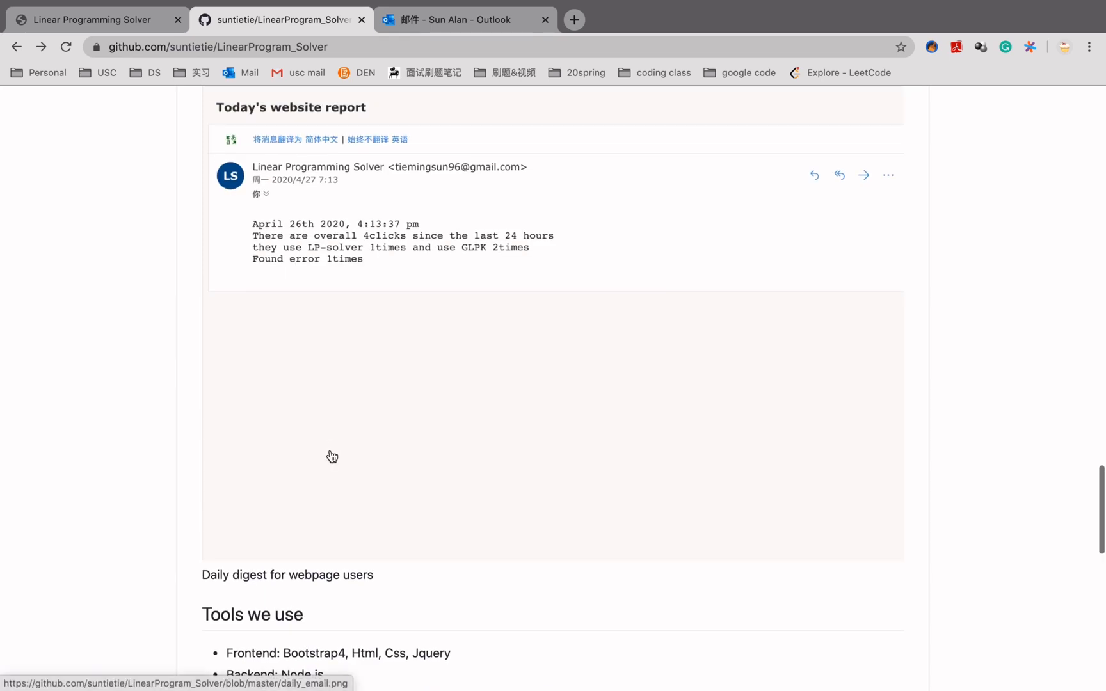
{"action": "scroll", "scroll_direction": "down", "scroll_amount": 3}
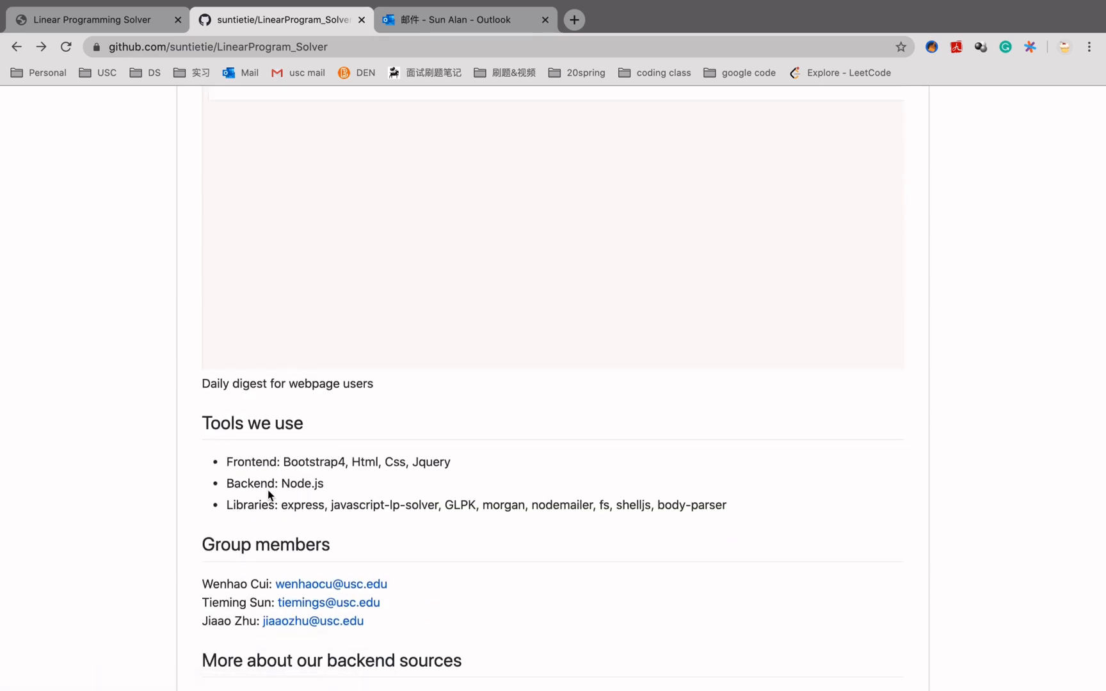
{"action": "mouse_move", "coordinate": [256, 502]}
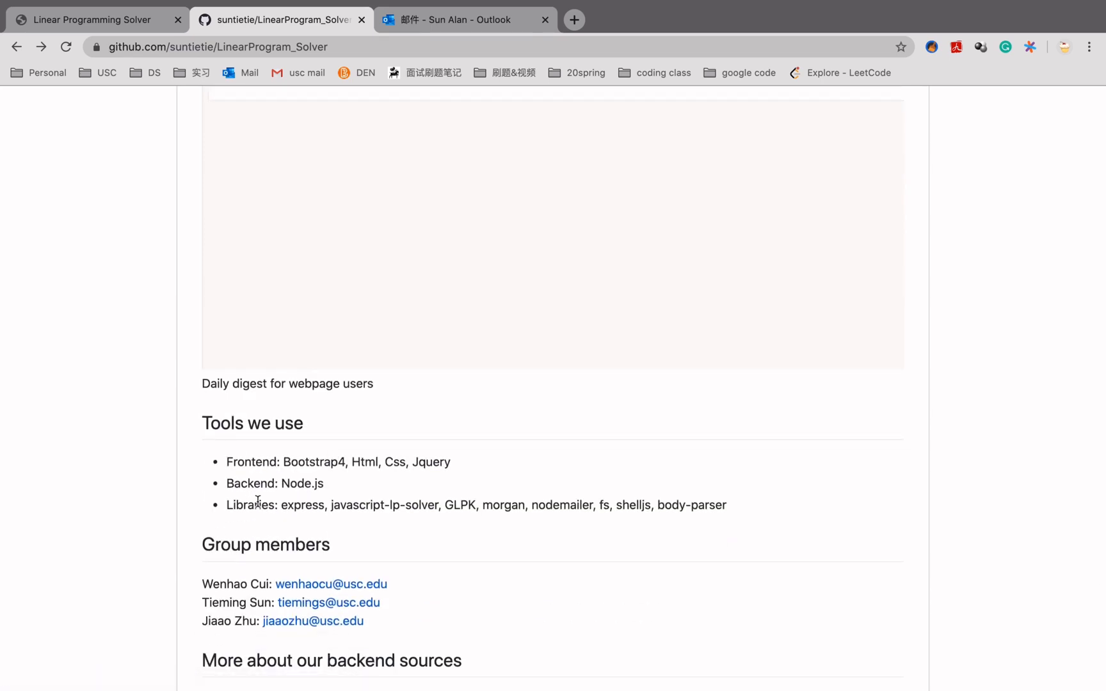
{"action": "mouse_move", "coordinate": [345, 506]}
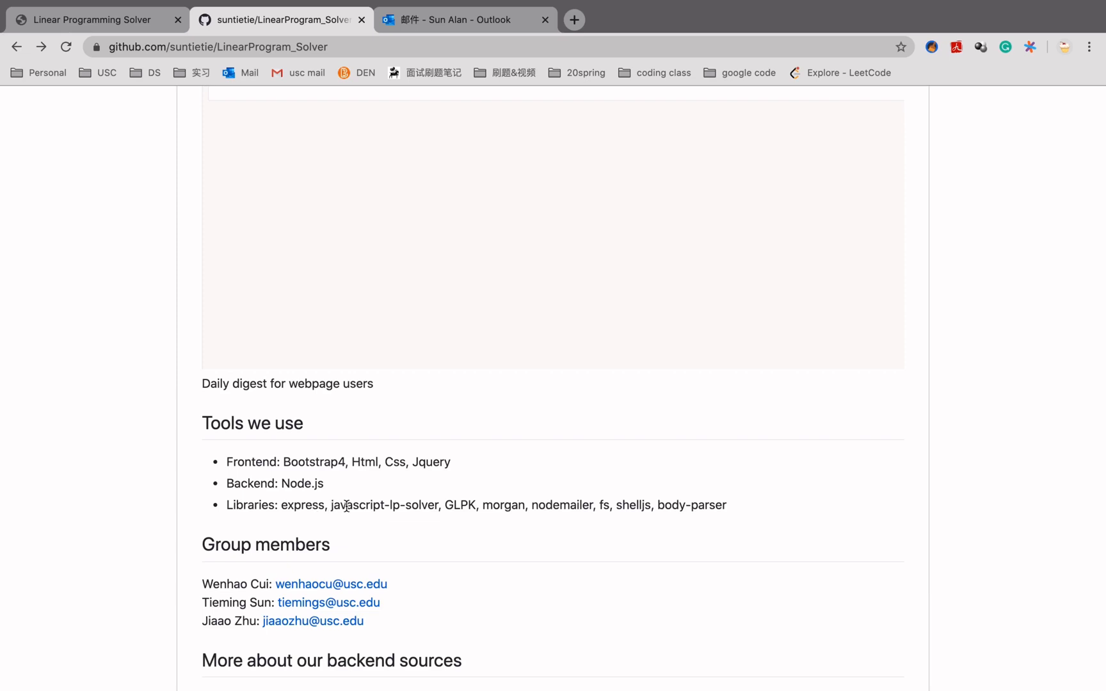
{"action": "mouse_move", "coordinate": [301, 369]}
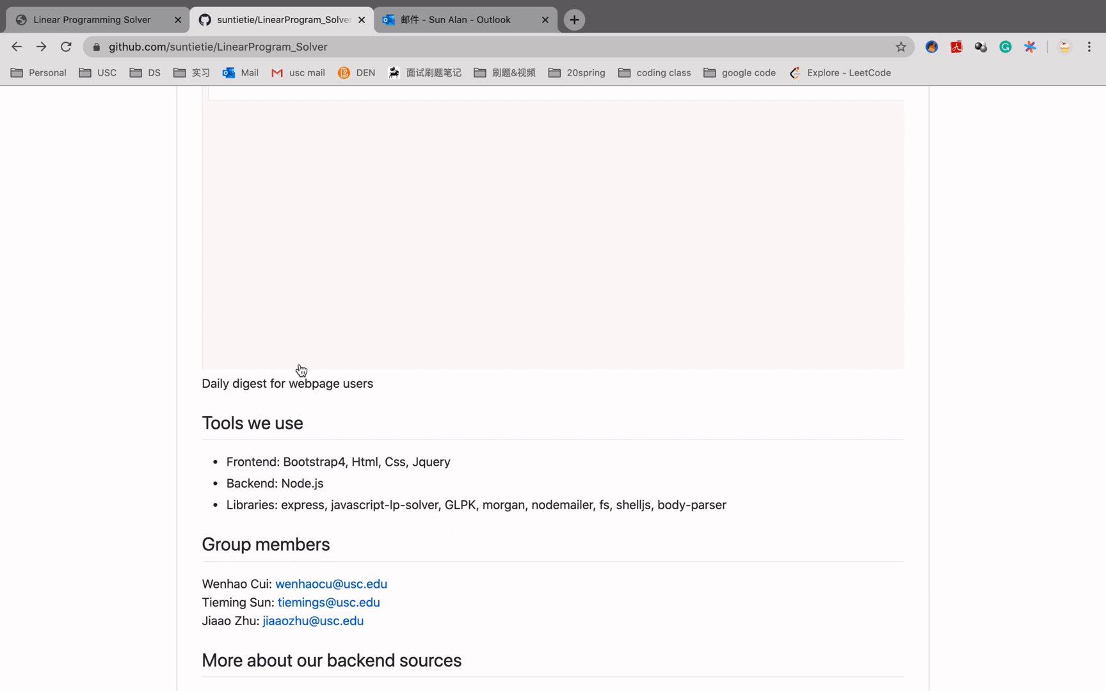
- Show the Lp-solver(two variables) form, then move on to the backend code tab
{"action": "left_click", "coordinate": [96, 19]}
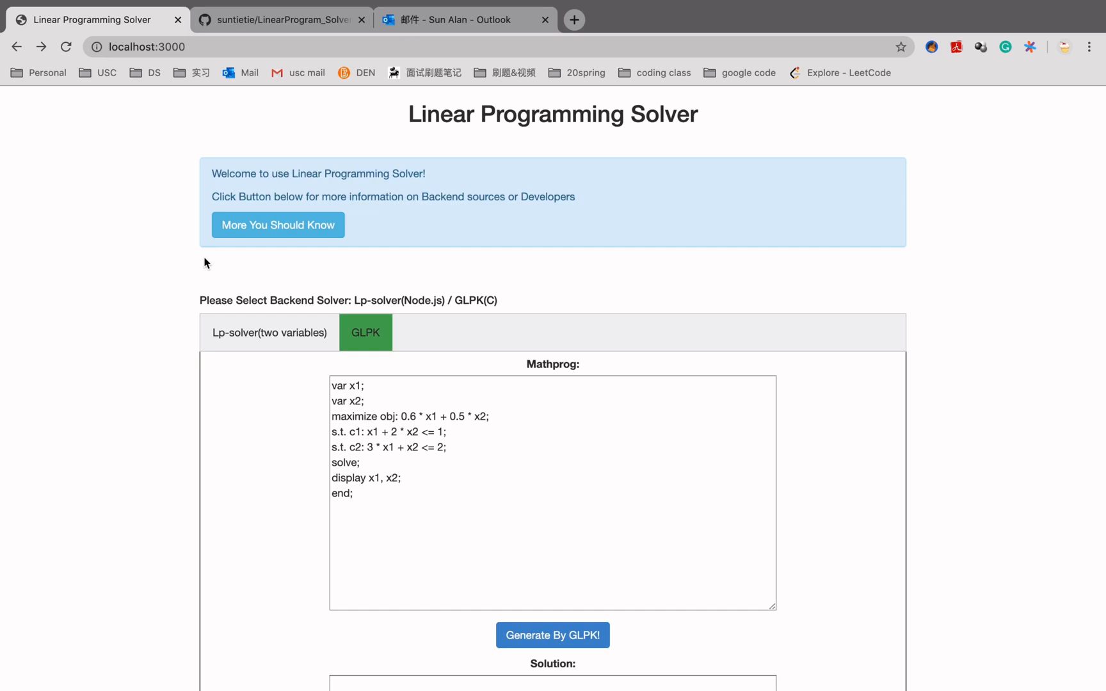
{"action": "mouse_move", "coordinate": [397, 196]}
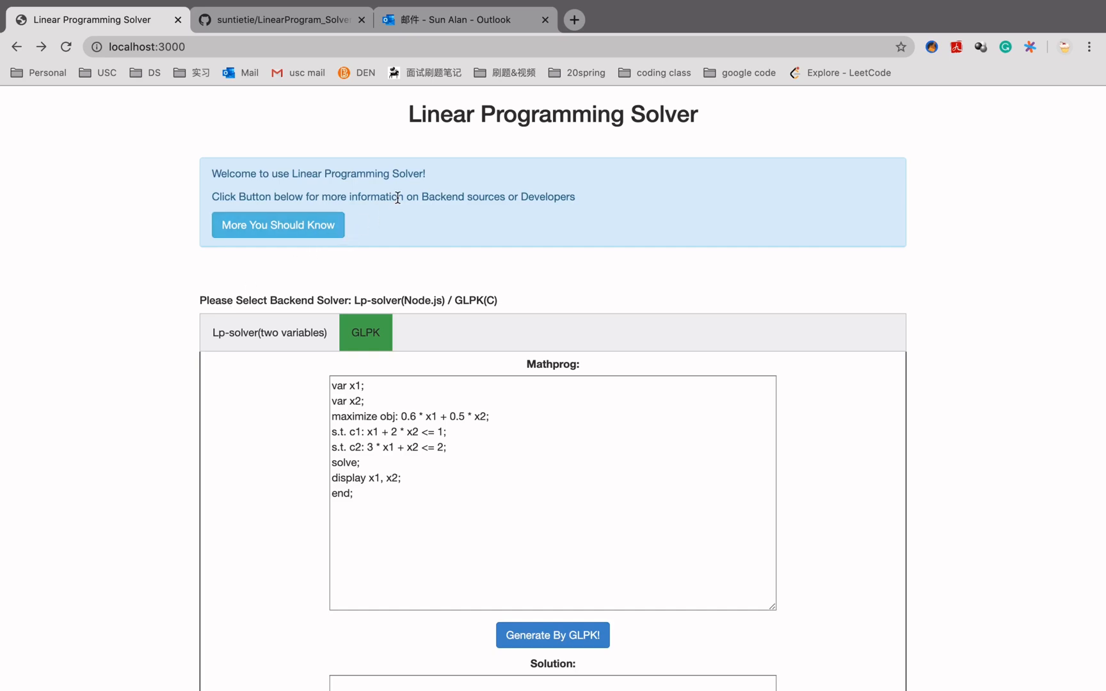
{"action": "mouse_move", "coordinate": [338, 245]}
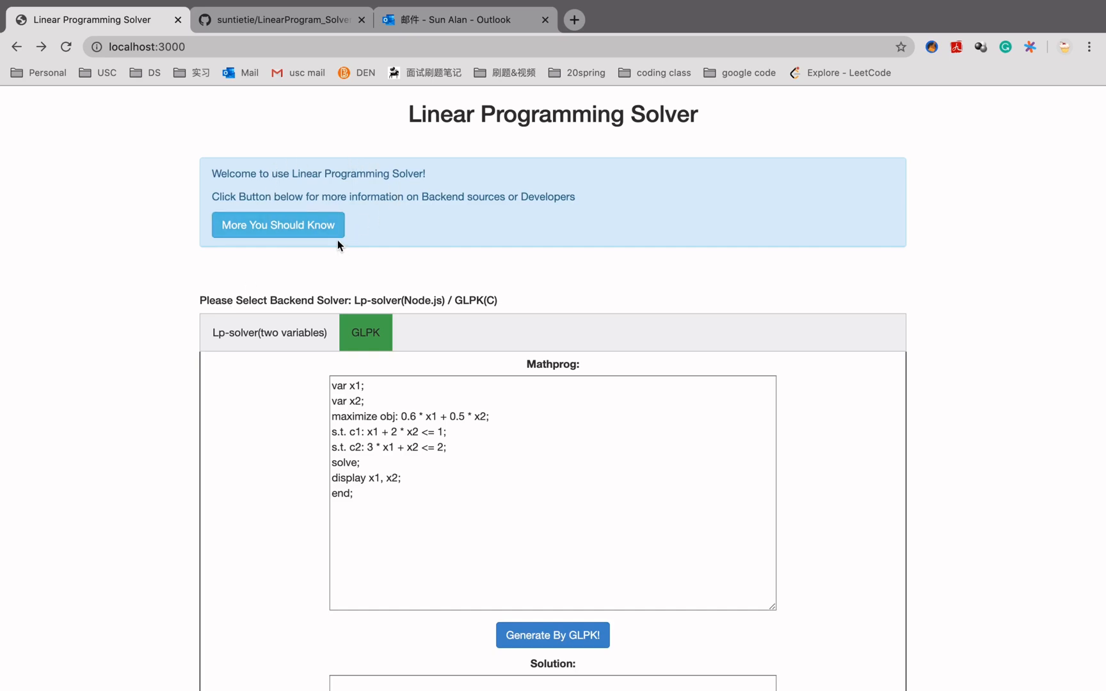
{"action": "left_click", "coordinate": [269, 333]}
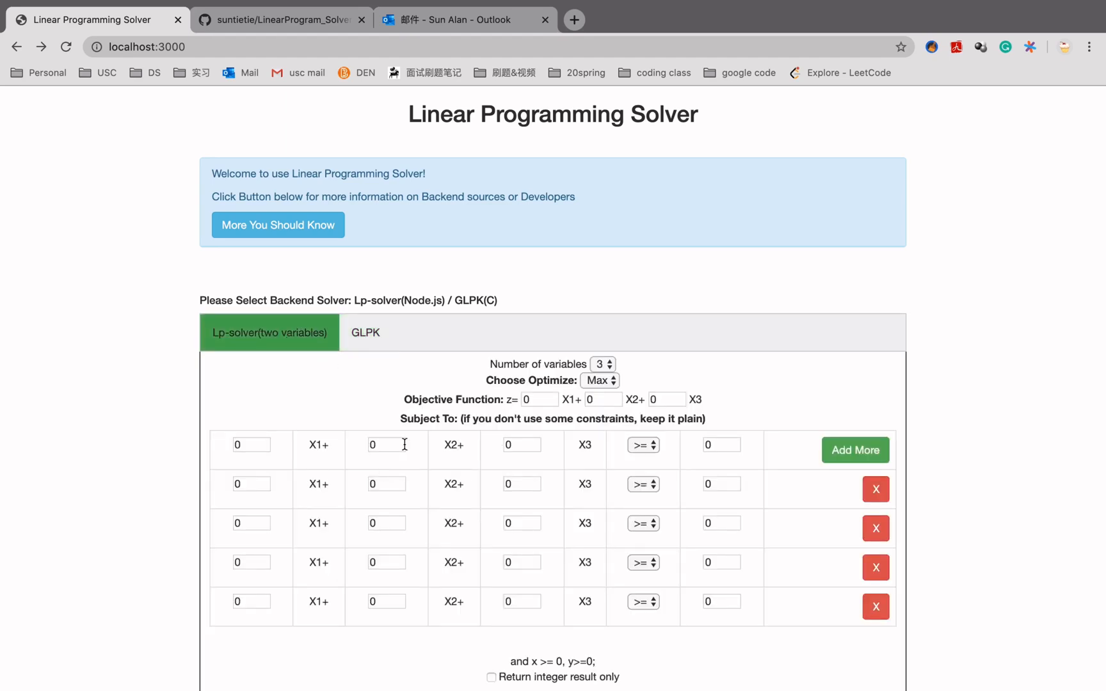
{"action": "mouse_move", "coordinate": [479, 554]}
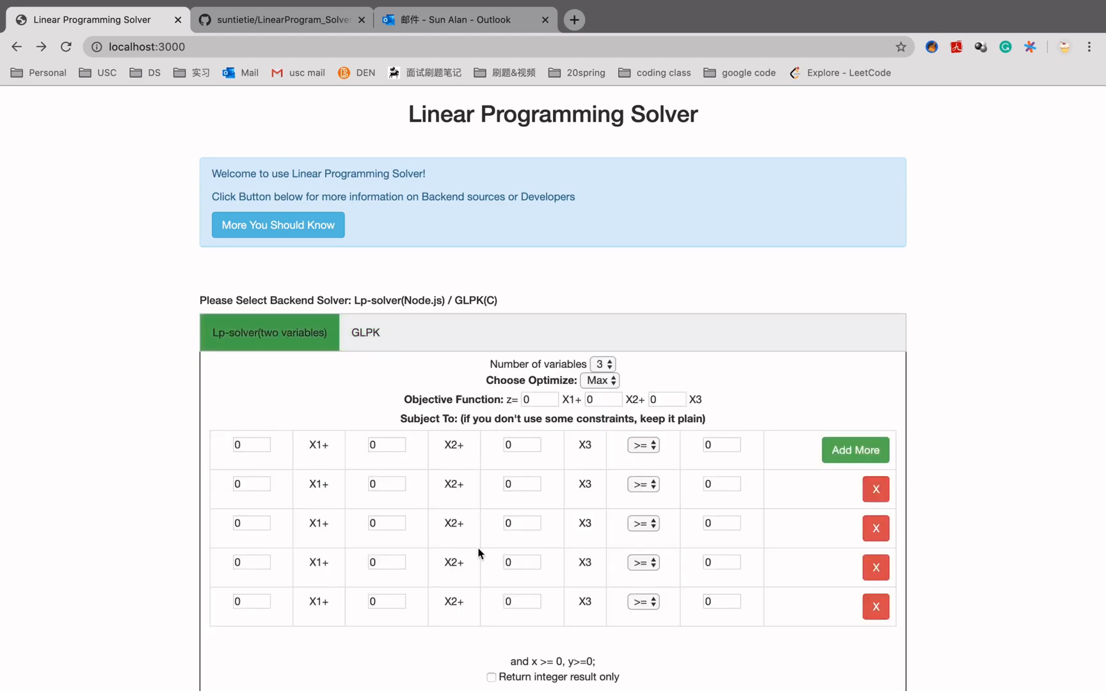
{"action": "left_click", "coordinate": [469, 20]}
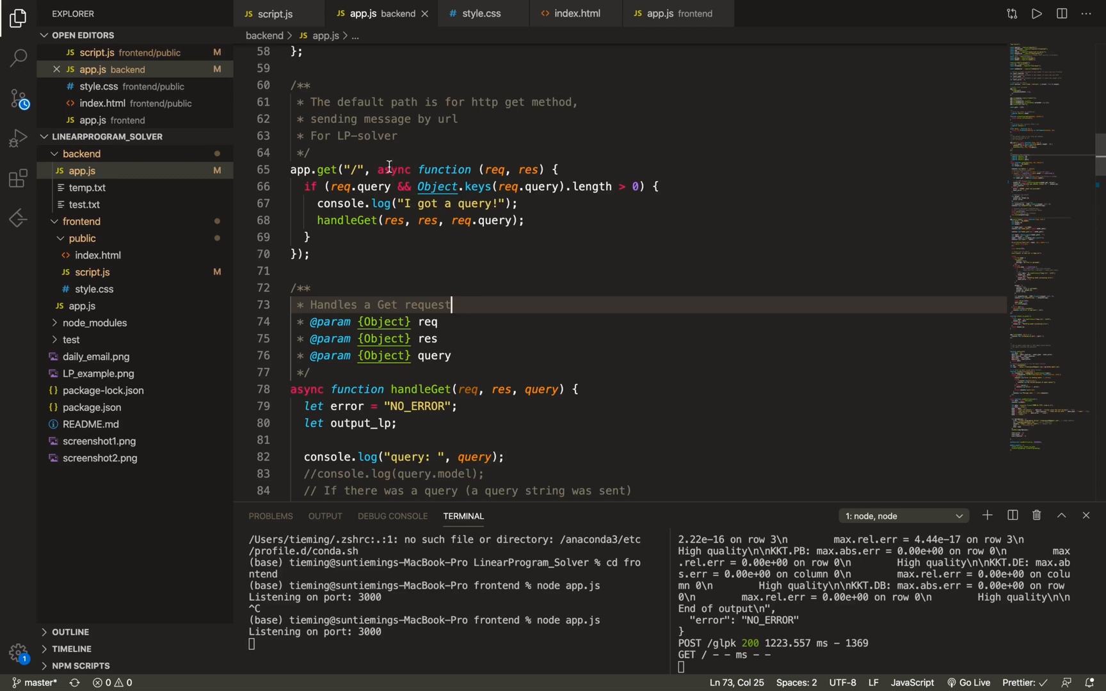
{"action": "scroll", "scroll_direction": "down", "scroll_amount": 3}
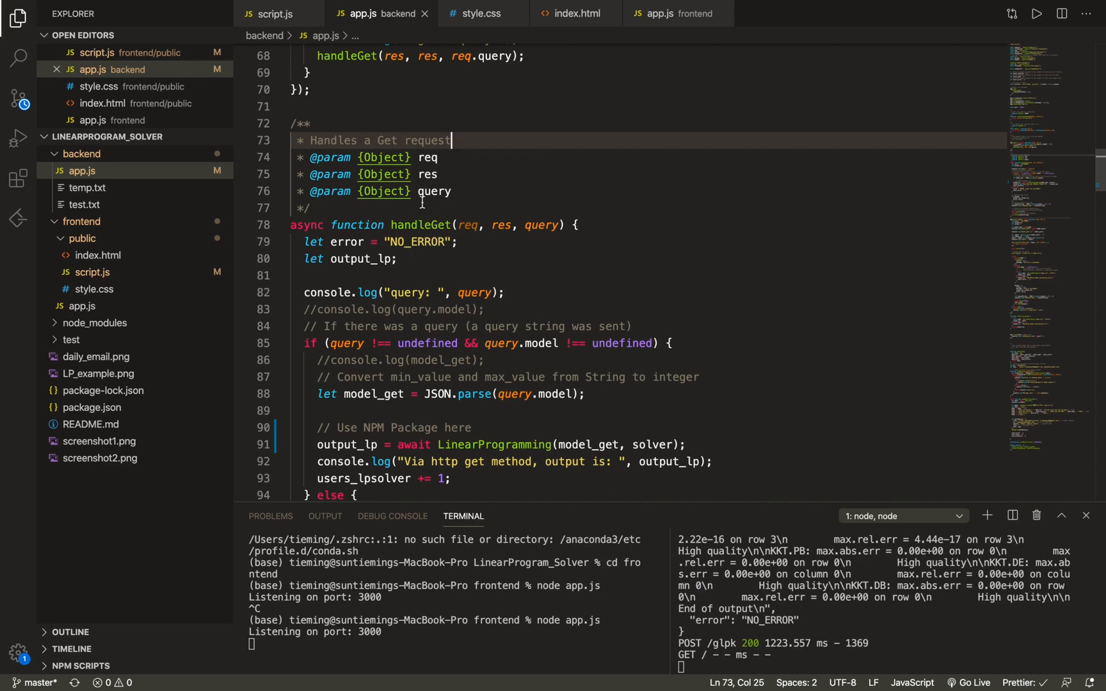
{"action": "scroll", "scroll_direction": "down", "scroll_amount": 3}
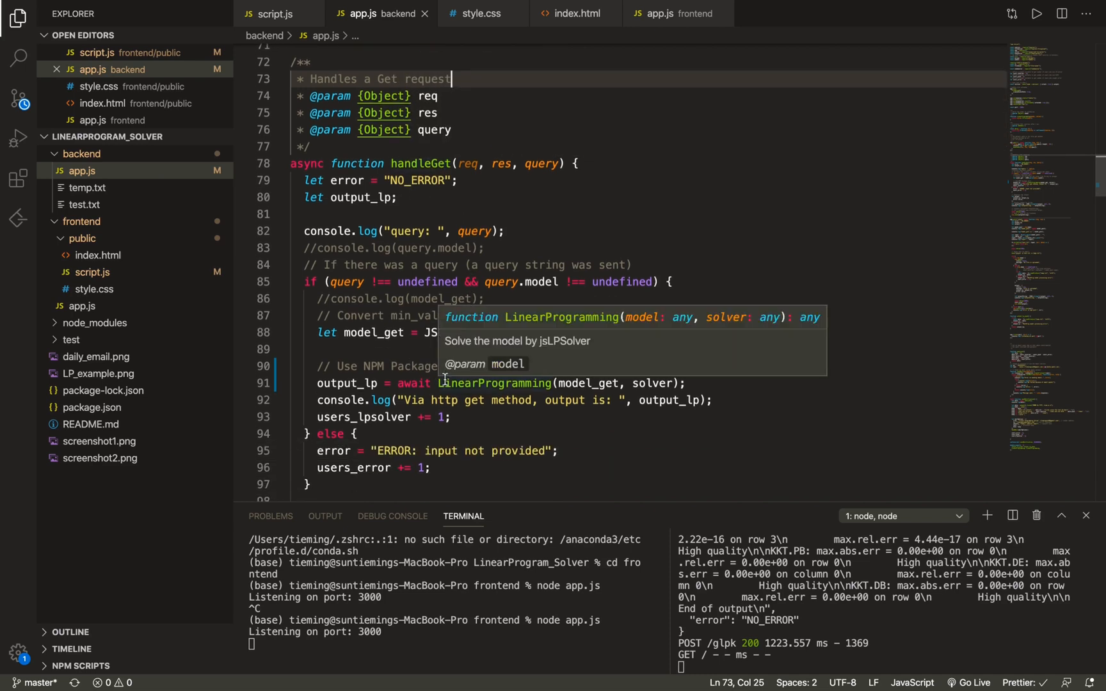
{"action": "mouse_move", "coordinate": [572, 390]}
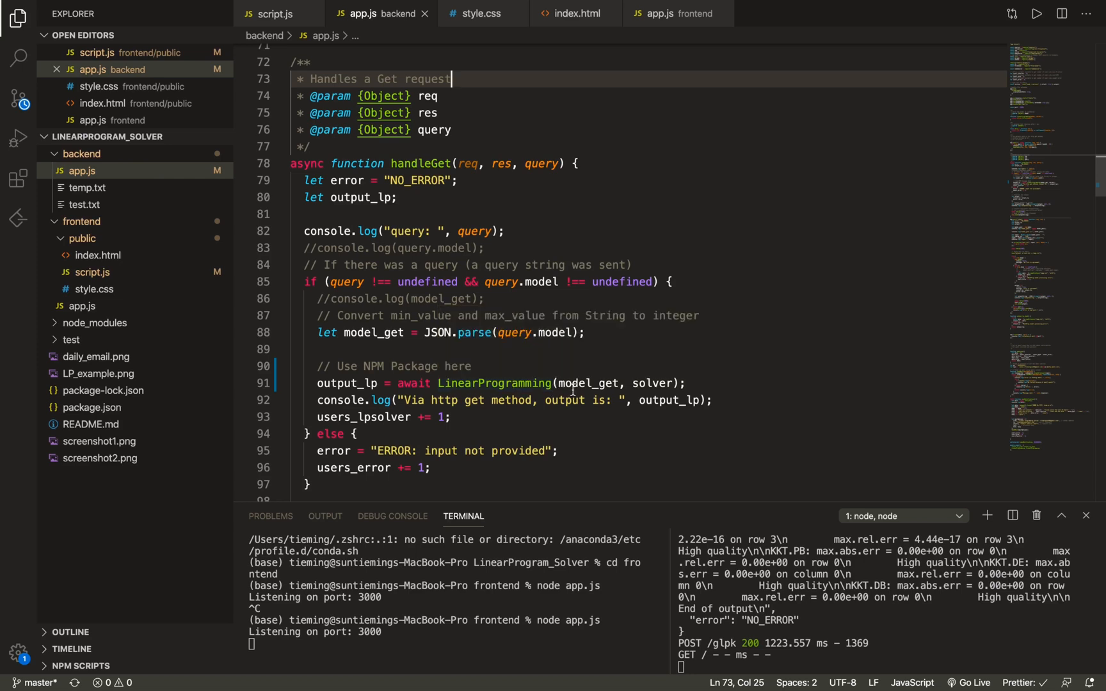
{"action": "scroll", "scroll_direction": "down", "scroll_amount": 3}
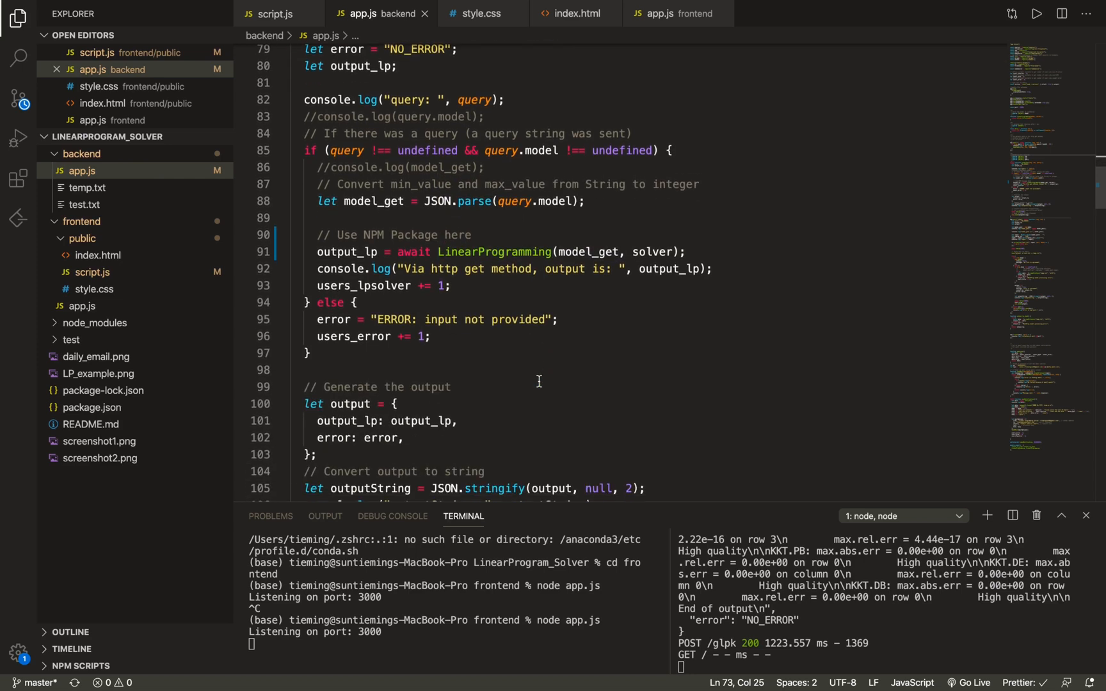
{"action": "scroll", "scroll_direction": "down", "scroll_amount": 3}
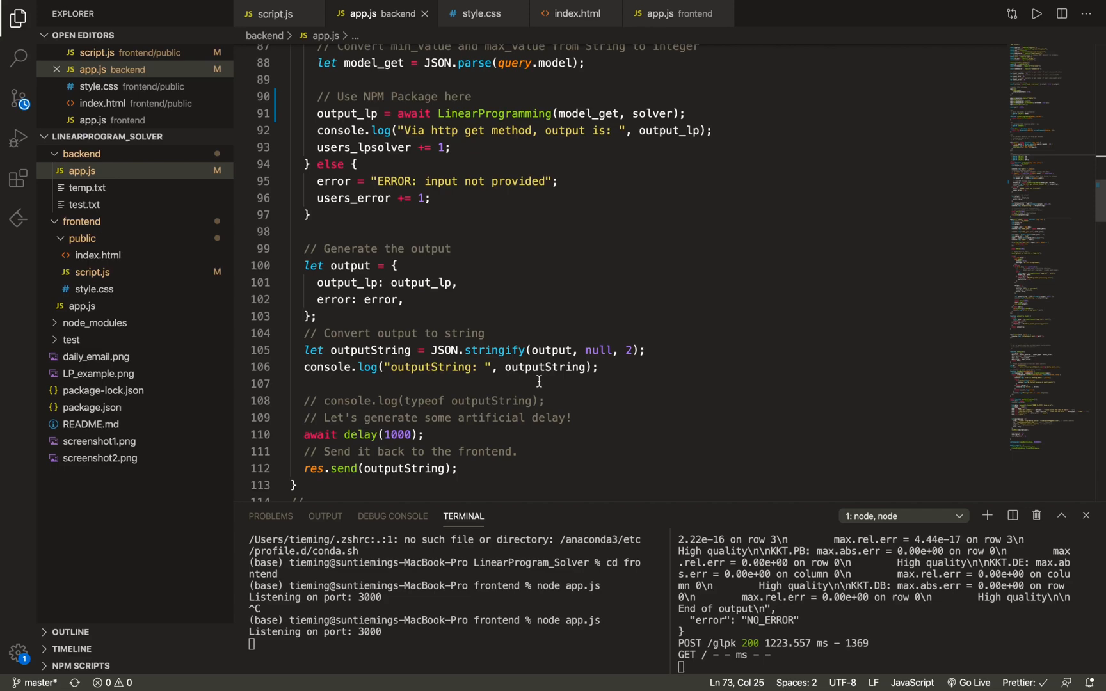
{"action": "scroll", "scroll_direction": "down", "scroll_amount": 3}
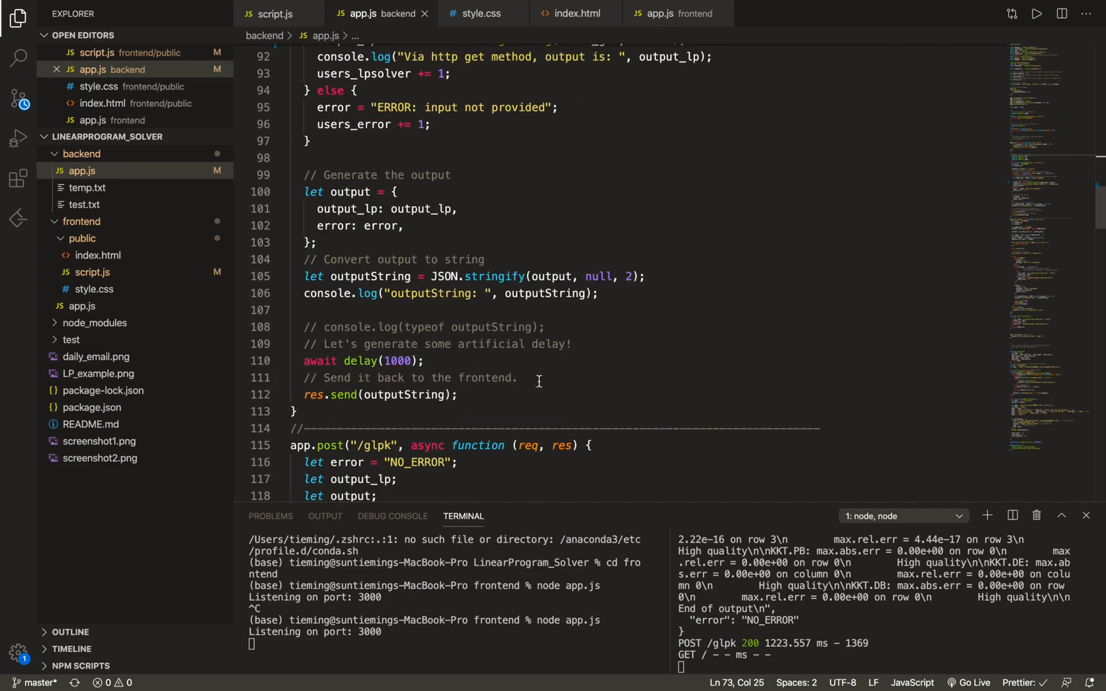
{"action": "scroll", "scroll_direction": "down", "scroll_amount": 3}
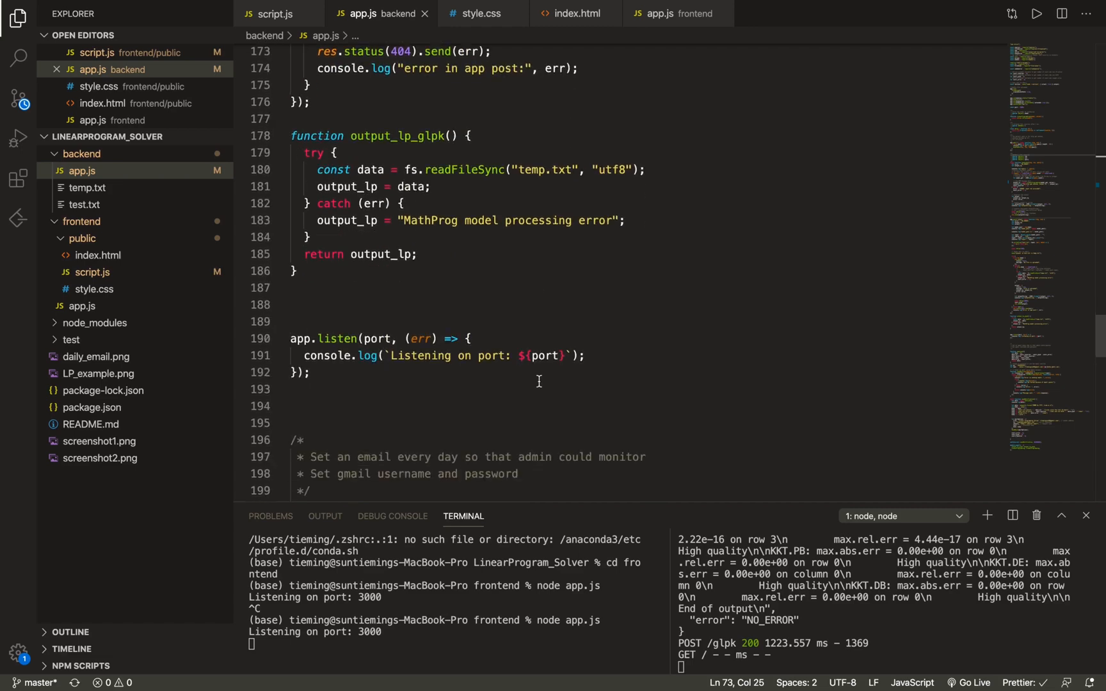
{"action": "scroll", "scroll_direction": "down", "scroll_amount": 3}
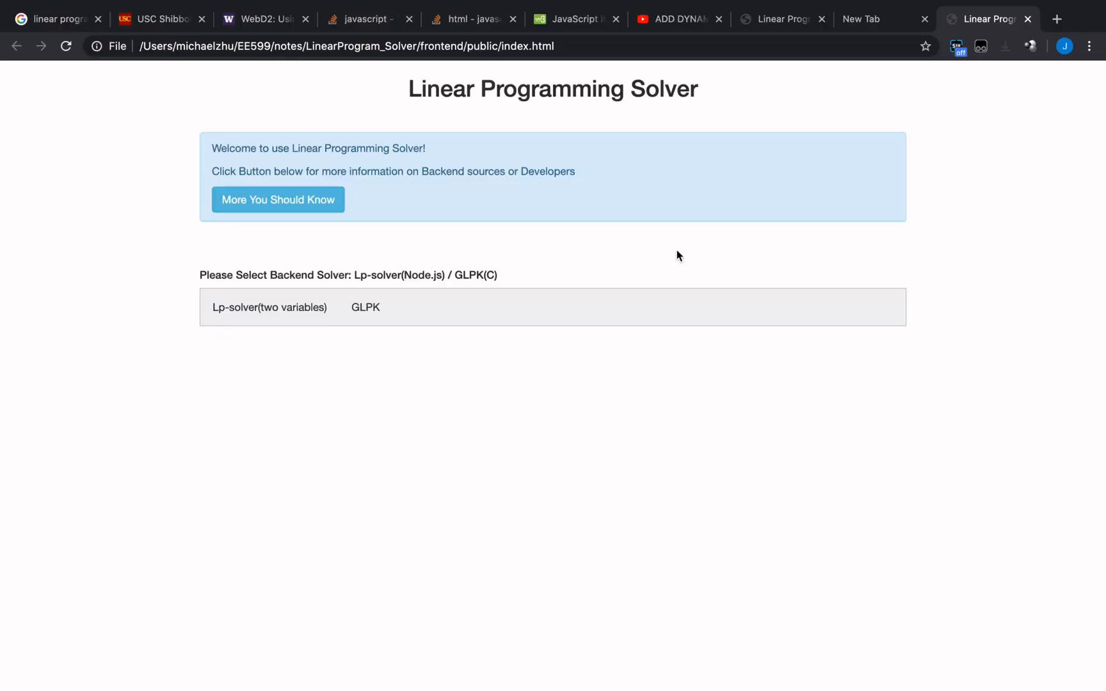
- On the Lp-solver form, set Number of variables to 4 and then to 3
{"action": "left_click", "coordinate": [245, 301]}
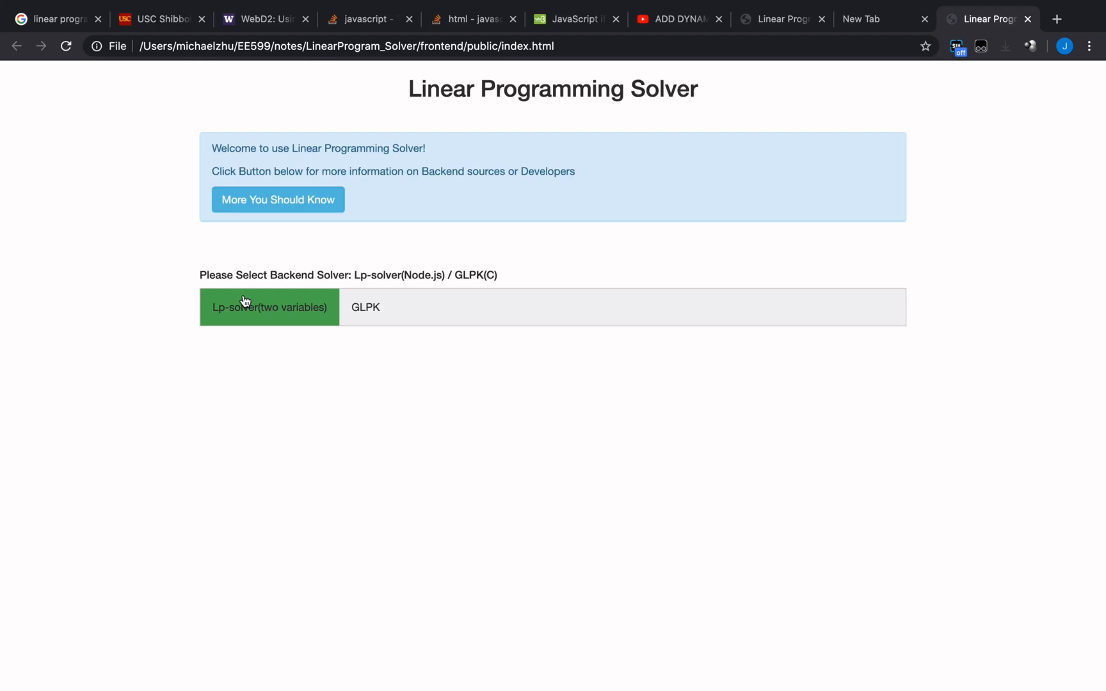
{"action": "left_click", "coordinate": [268, 307]}
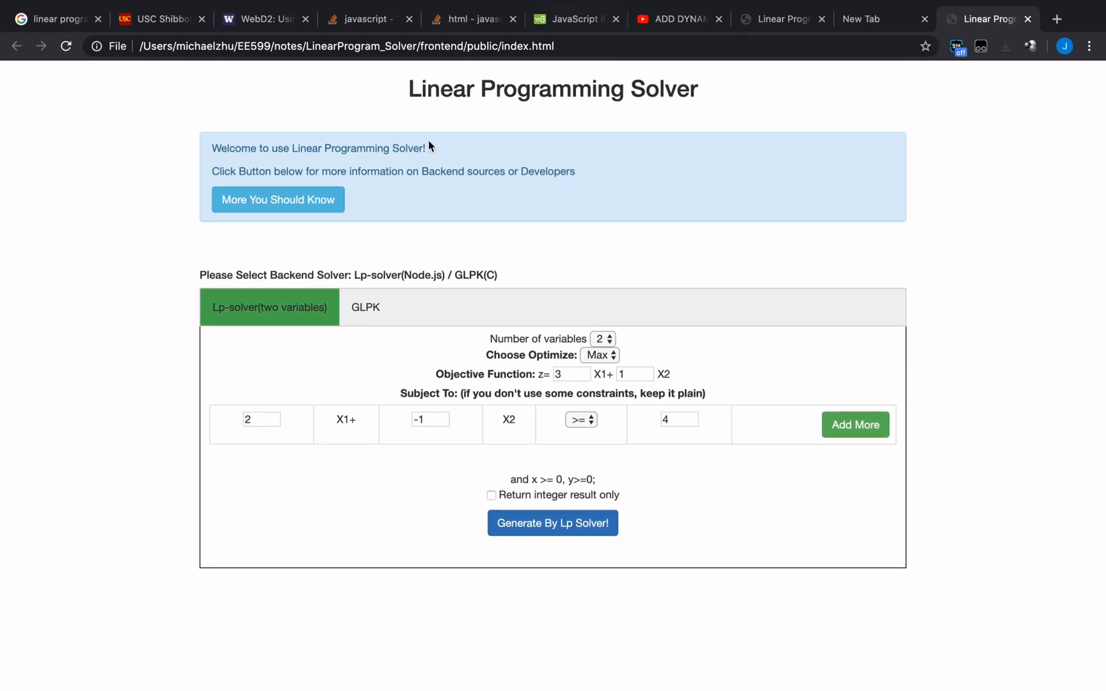
{"action": "mouse_move", "coordinate": [611, 374]}
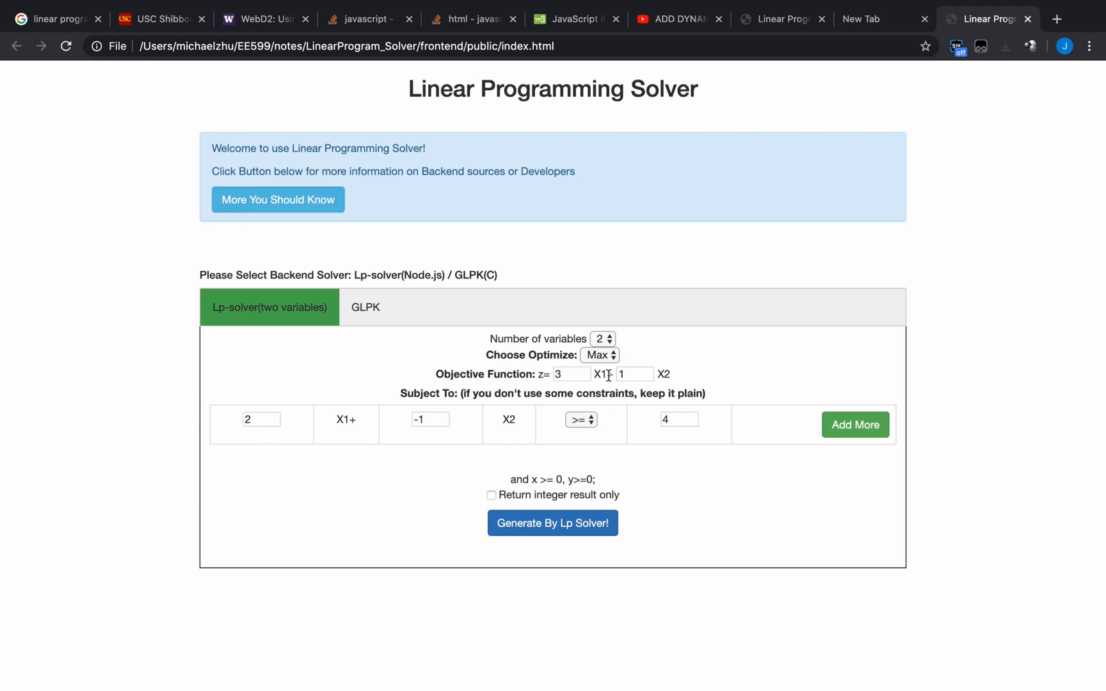
{"action": "left_click", "coordinate": [600, 339]}
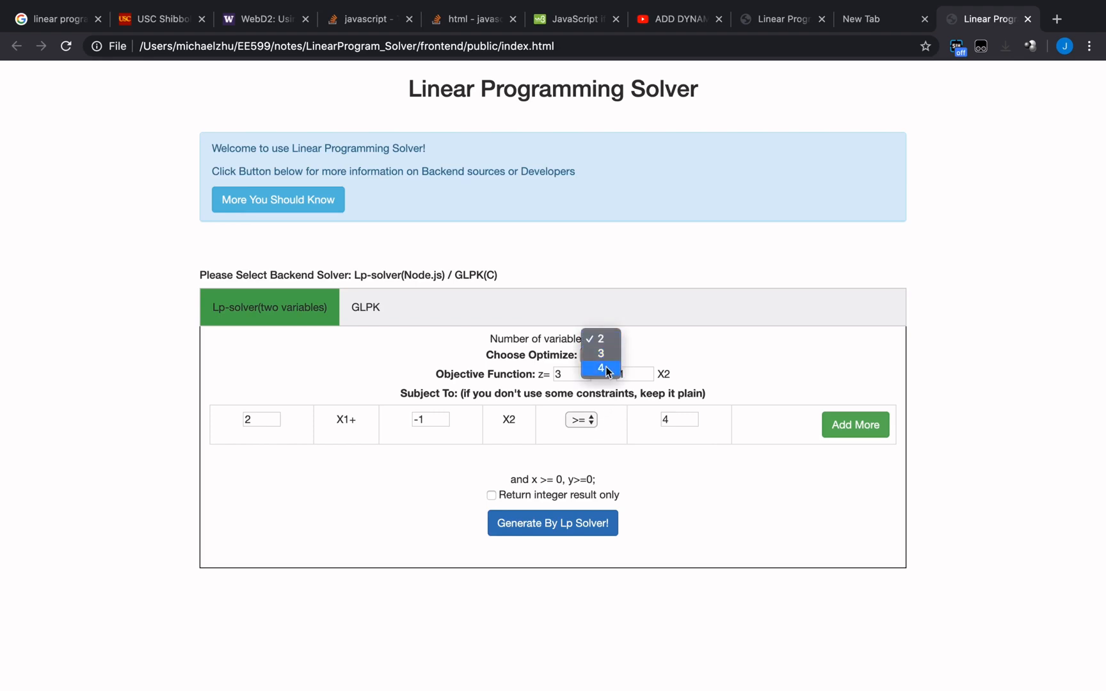
{"action": "left_click", "coordinate": [600, 367]}
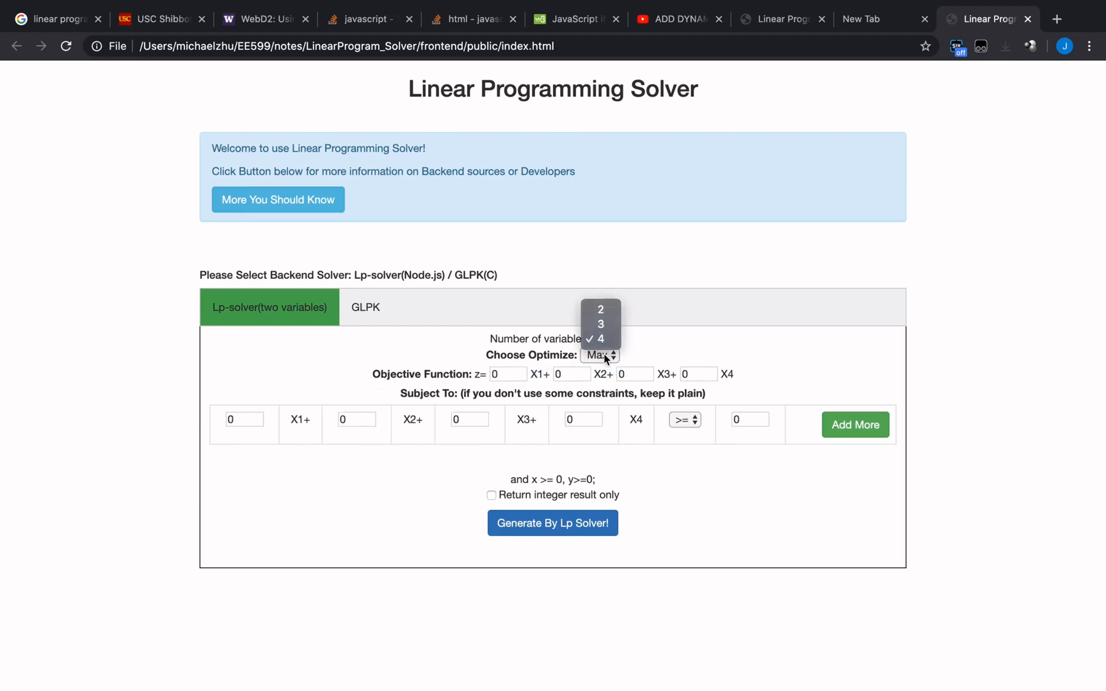
{"action": "left_click", "coordinate": [600, 324]}
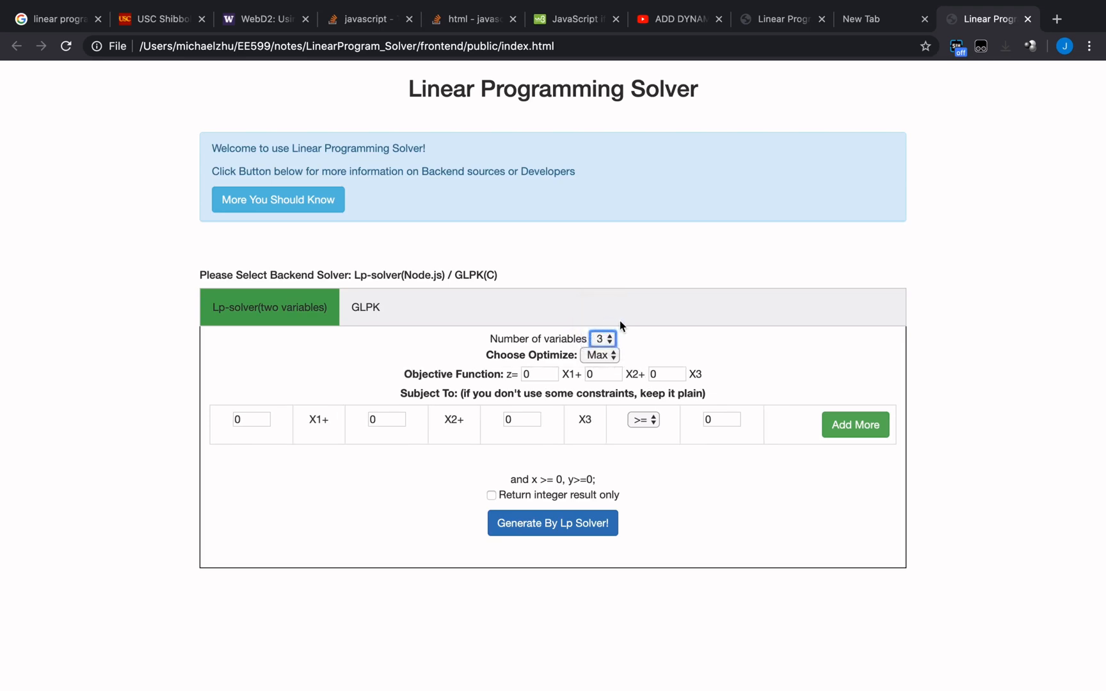
{"action": "mouse_move", "coordinate": [707, 136]}
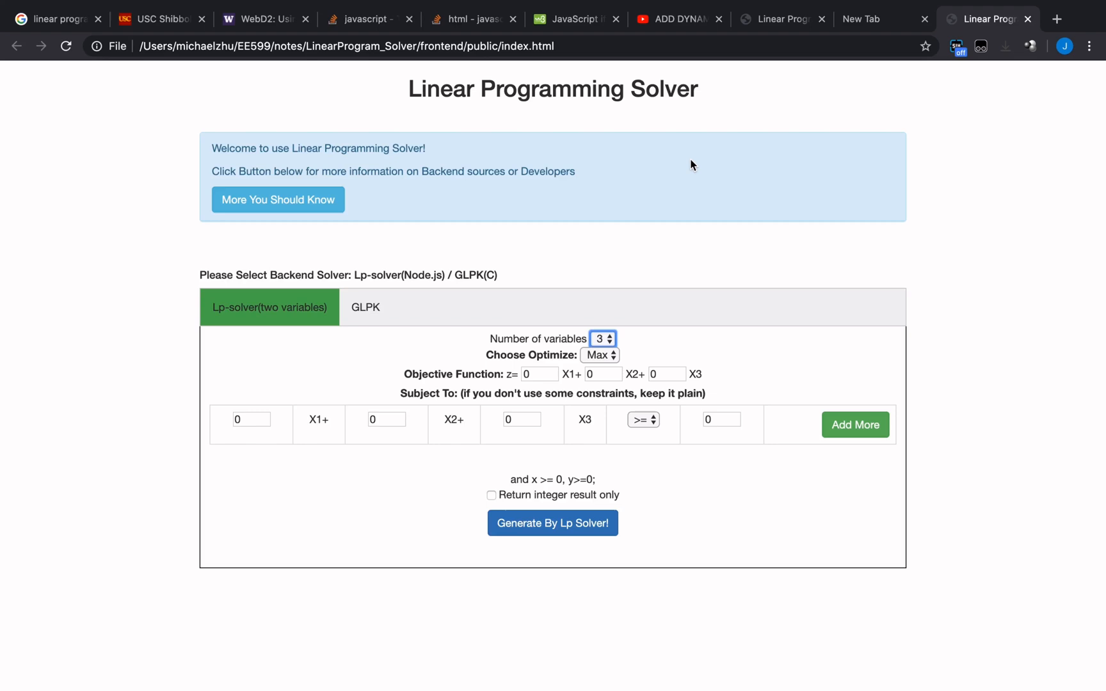
{"action": "mouse_move", "coordinate": [673, 183]}
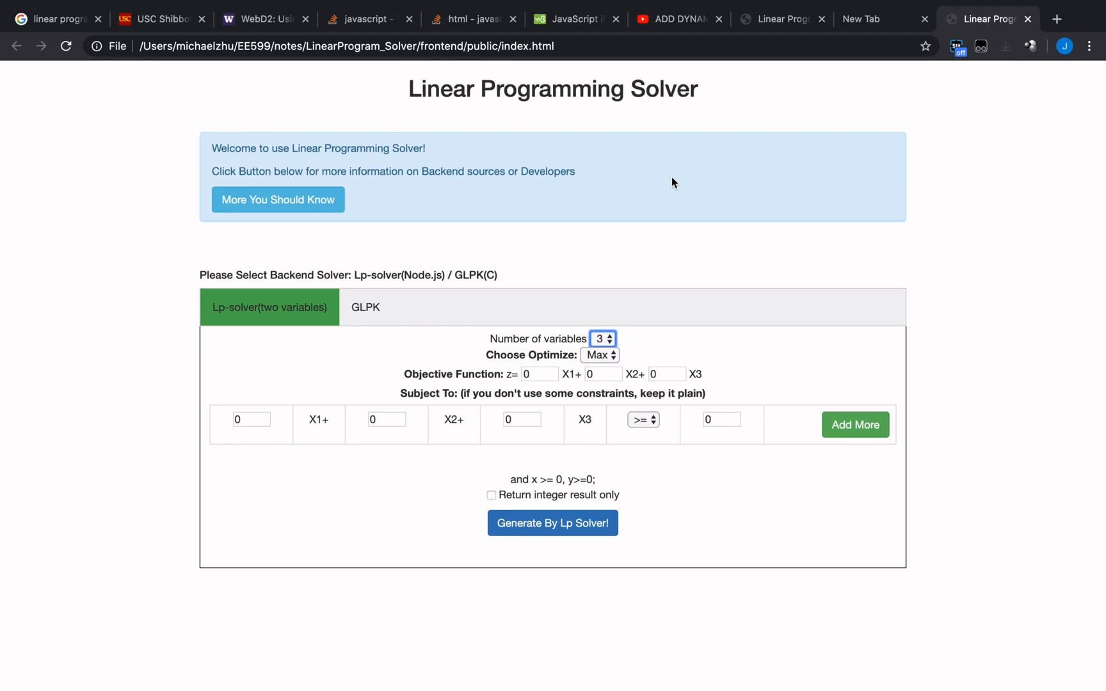
{"action": "mouse_move", "coordinate": [594, 327]}
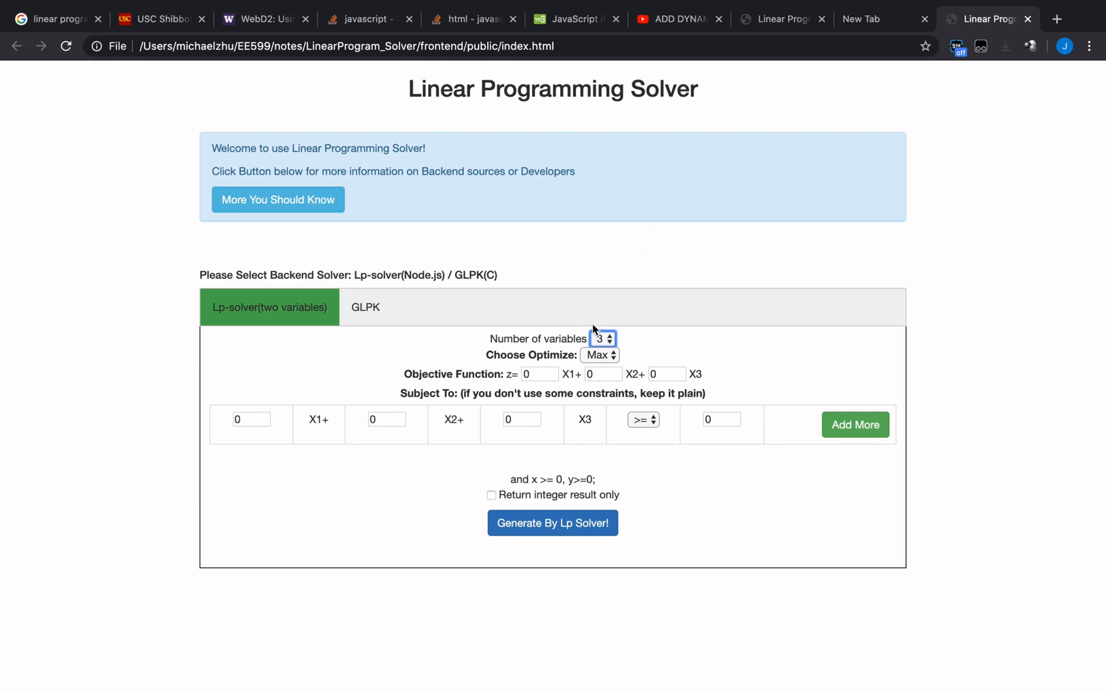
{"action": "mouse_move", "coordinate": [577, 479]}
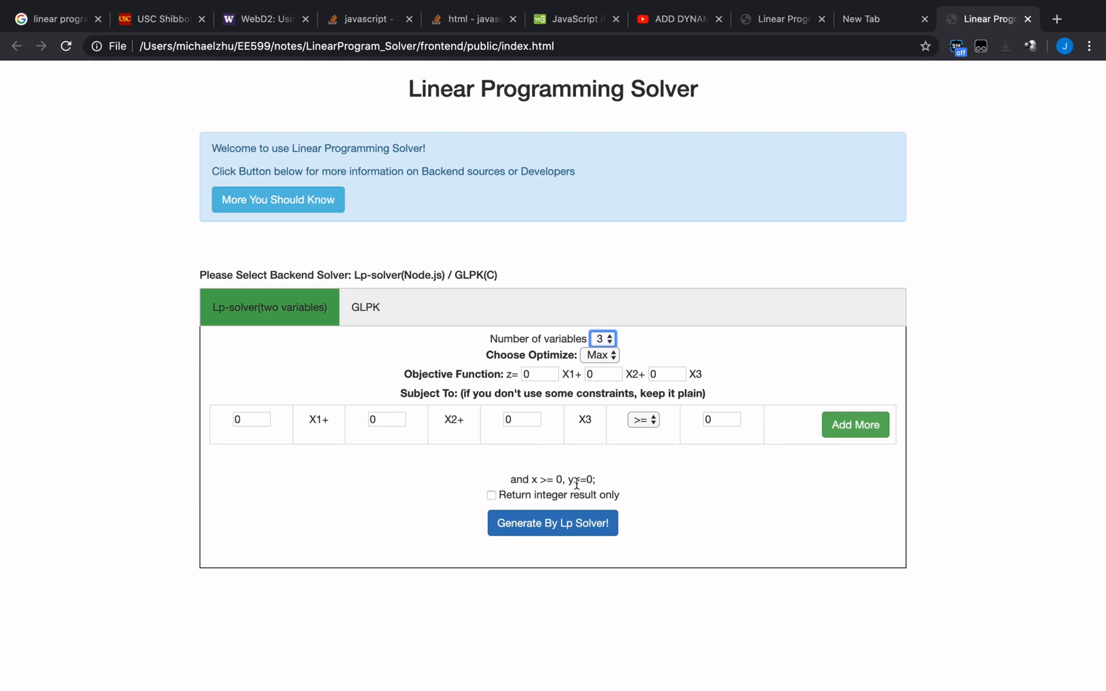
{"action": "mouse_move", "coordinate": [1026, 489]}
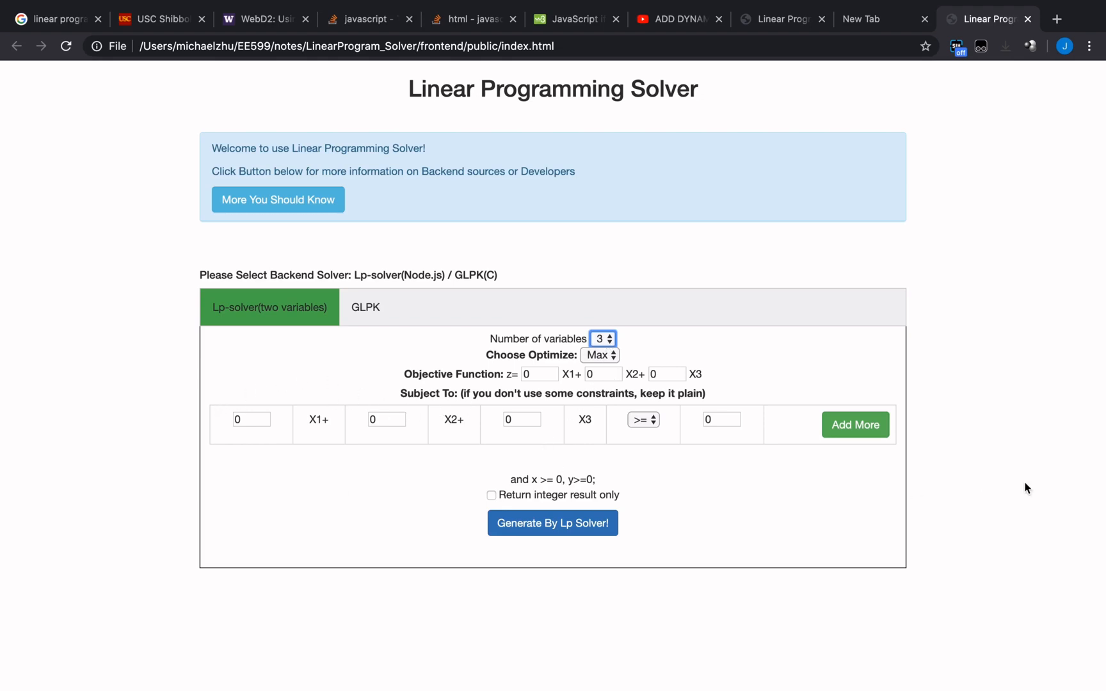
{"action": "mouse_move", "coordinate": [553, 404]}
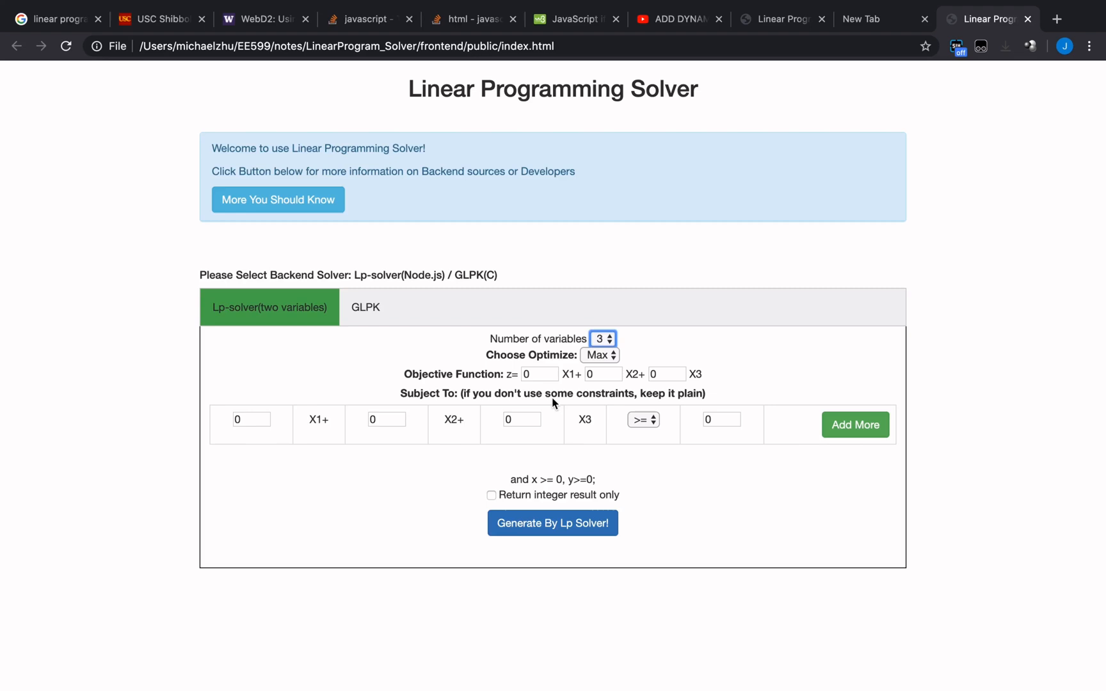
{"action": "mouse_move", "coordinate": [834, 440]}
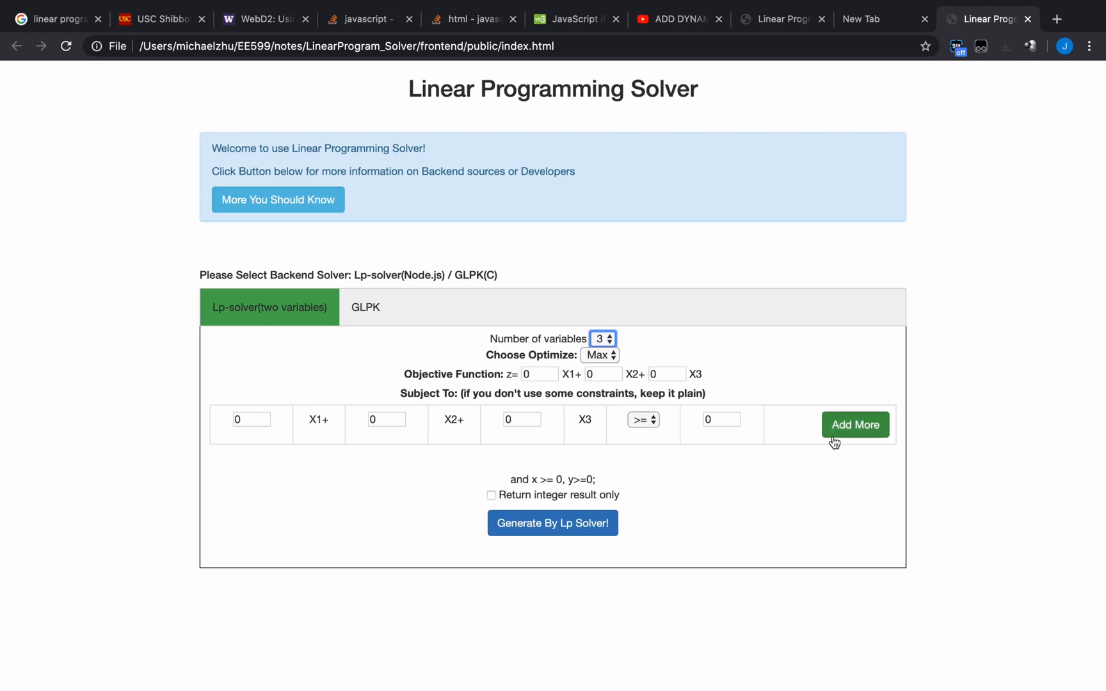
- Add extra blank constraint rows with 'Add More', then remove one with its red X
{"action": "left_click", "coordinate": [855, 424]}
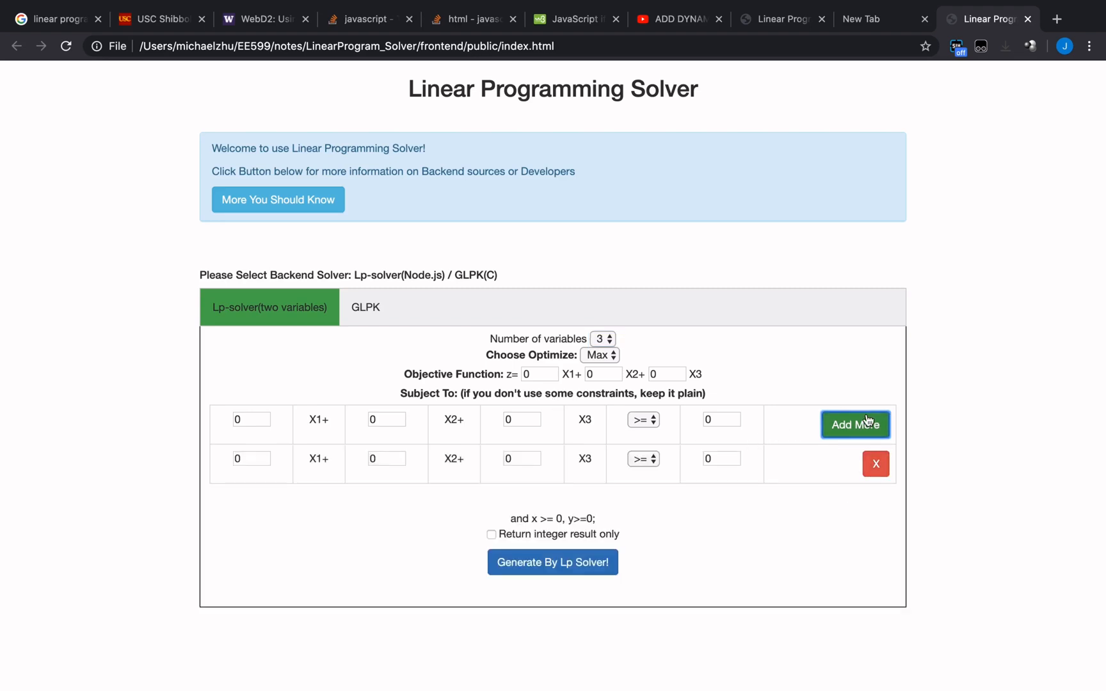
{"action": "left_click", "coordinate": [855, 424]}
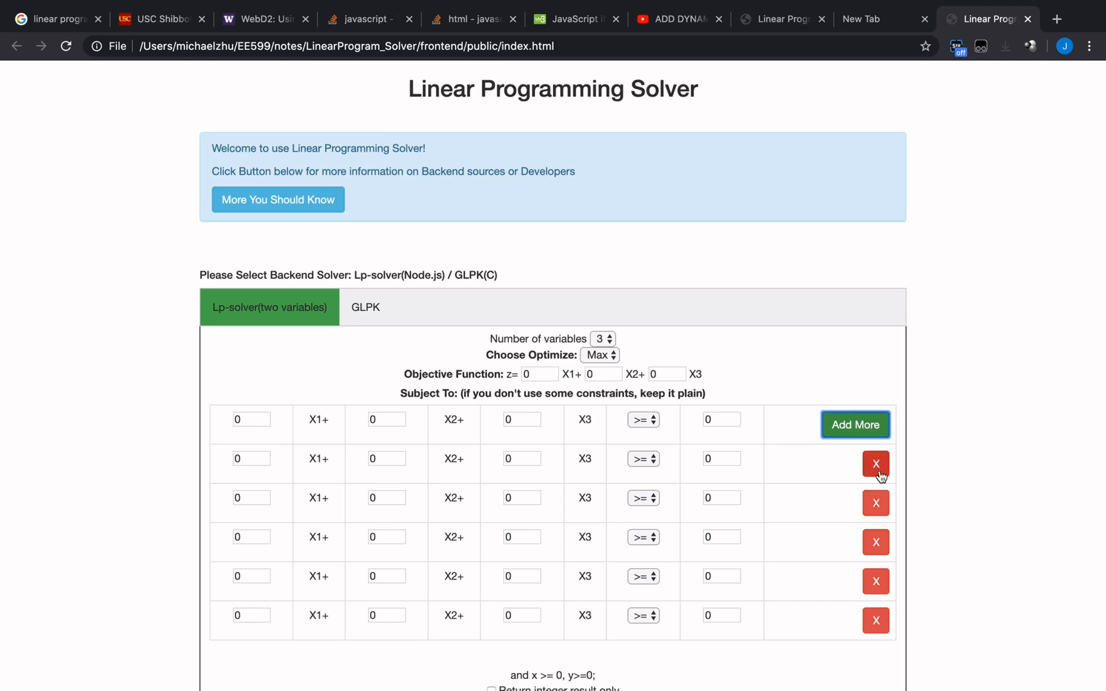
{"action": "left_click", "coordinate": [875, 464]}
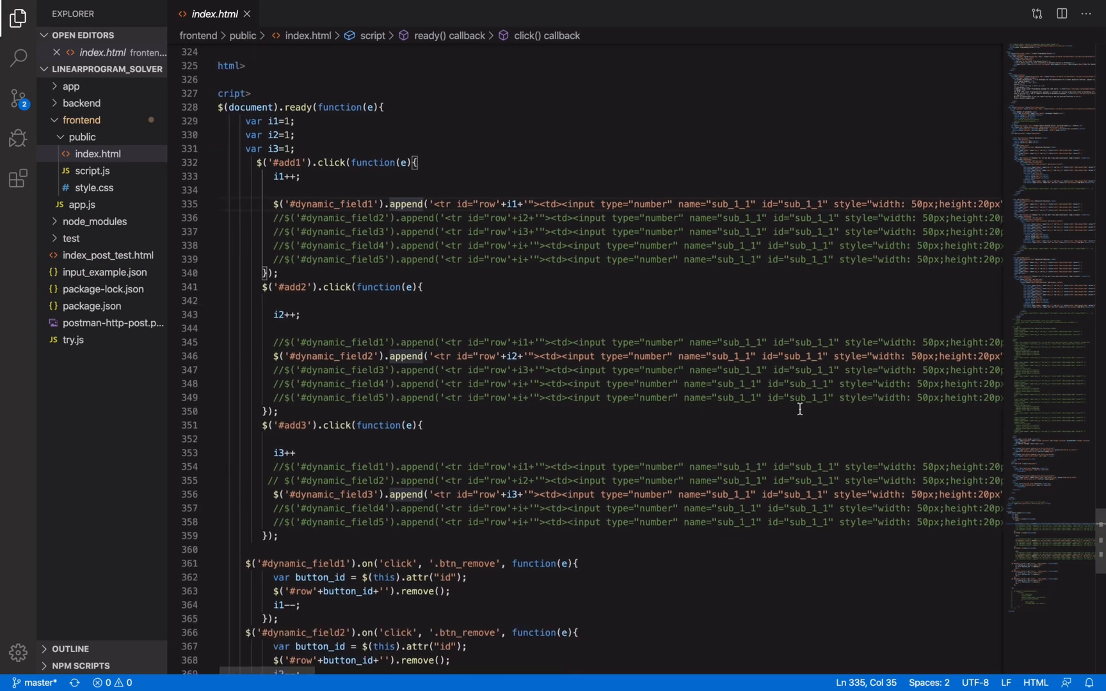
- In index.html's ready script, highlight the append calls and reach the .btn_remove handlers
{"action": "scroll", "scroll_direction": "down", "scroll_amount": 3}
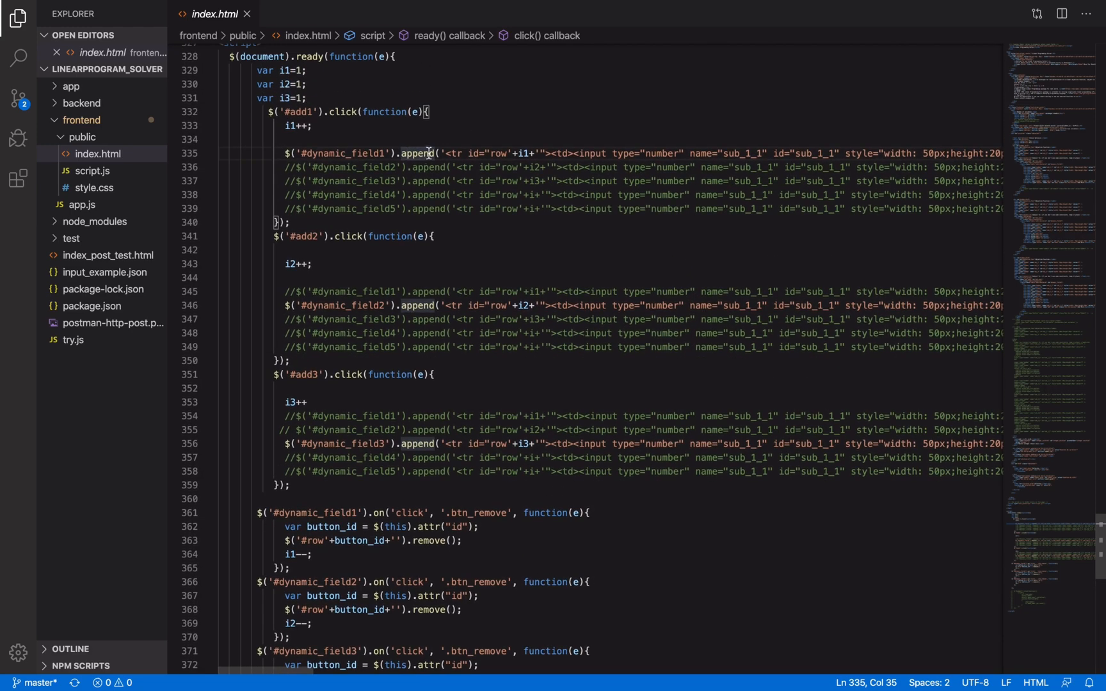
{"action": "mouse_move", "coordinate": [425, 153]}
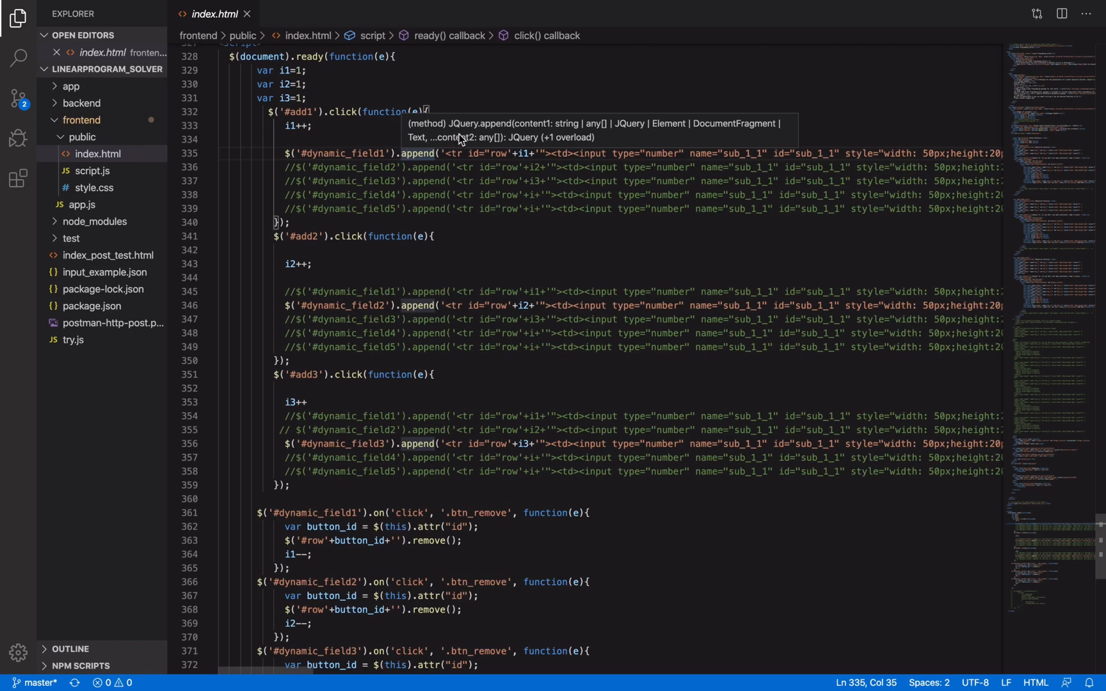
{"action": "mouse_move", "coordinate": [476, 117]}
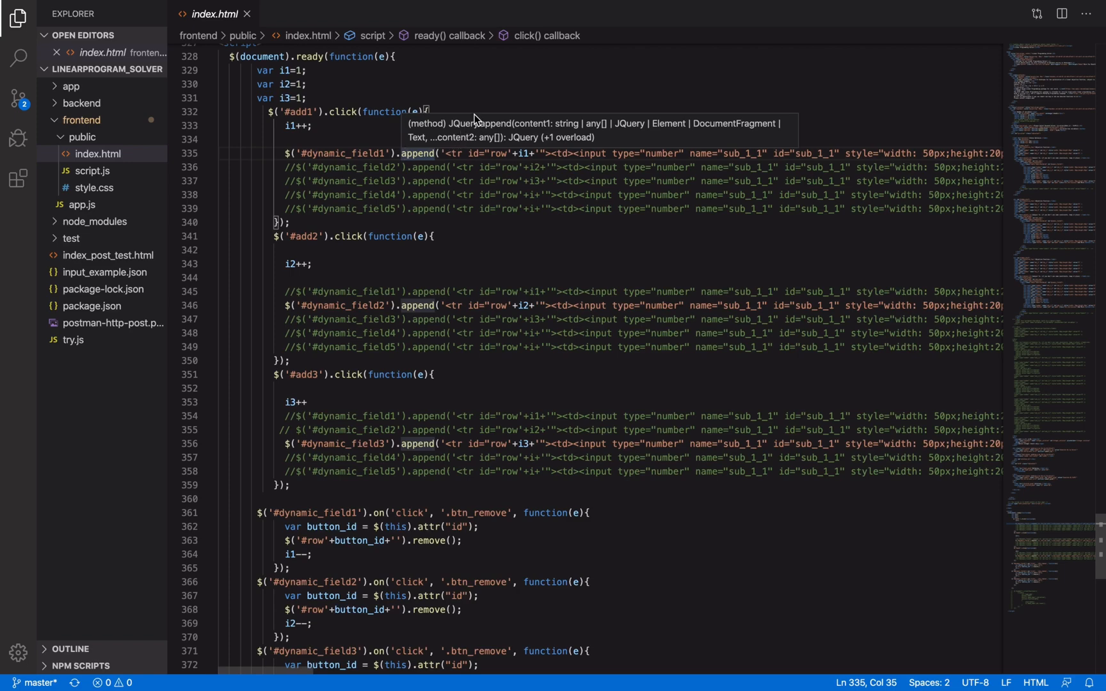
{"action": "mouse_move", "coordinate": [431, 154]}
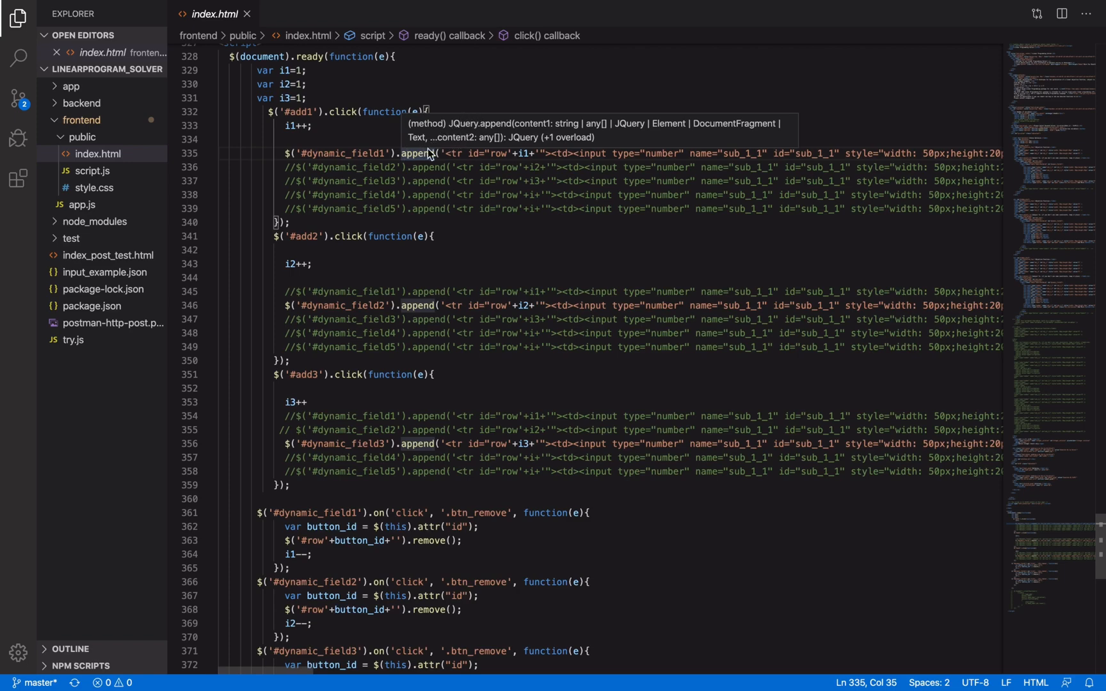
{"action": "mouse_move", "coordinate": [474, 156]}
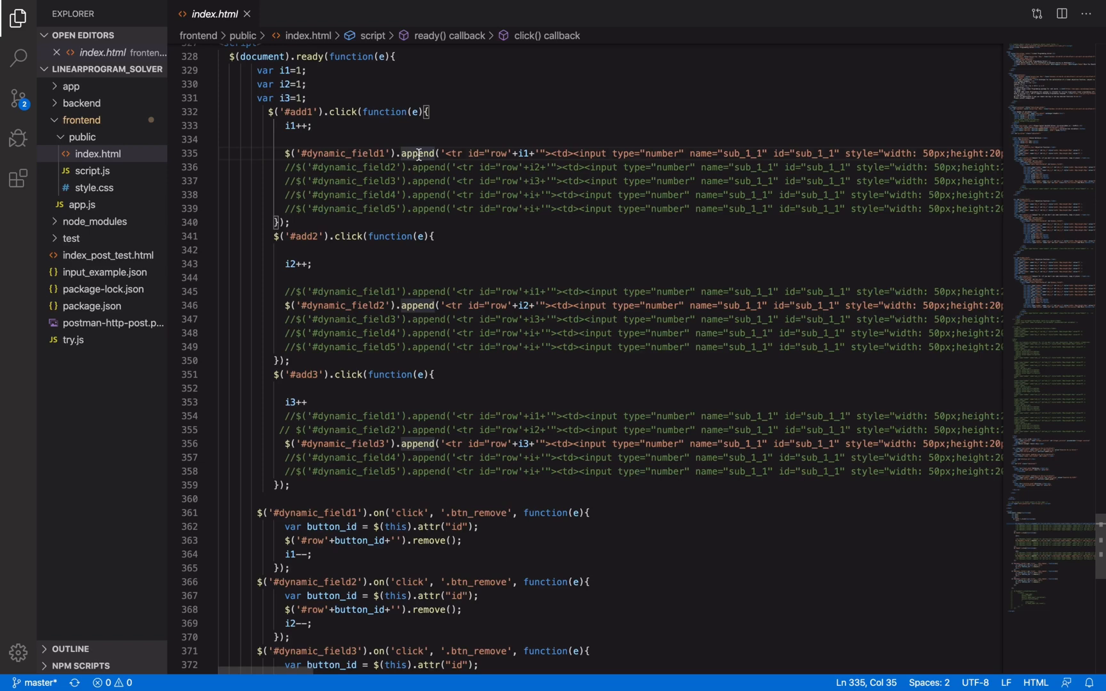
{"action": "double_click", "coordinate": [417, 152]}
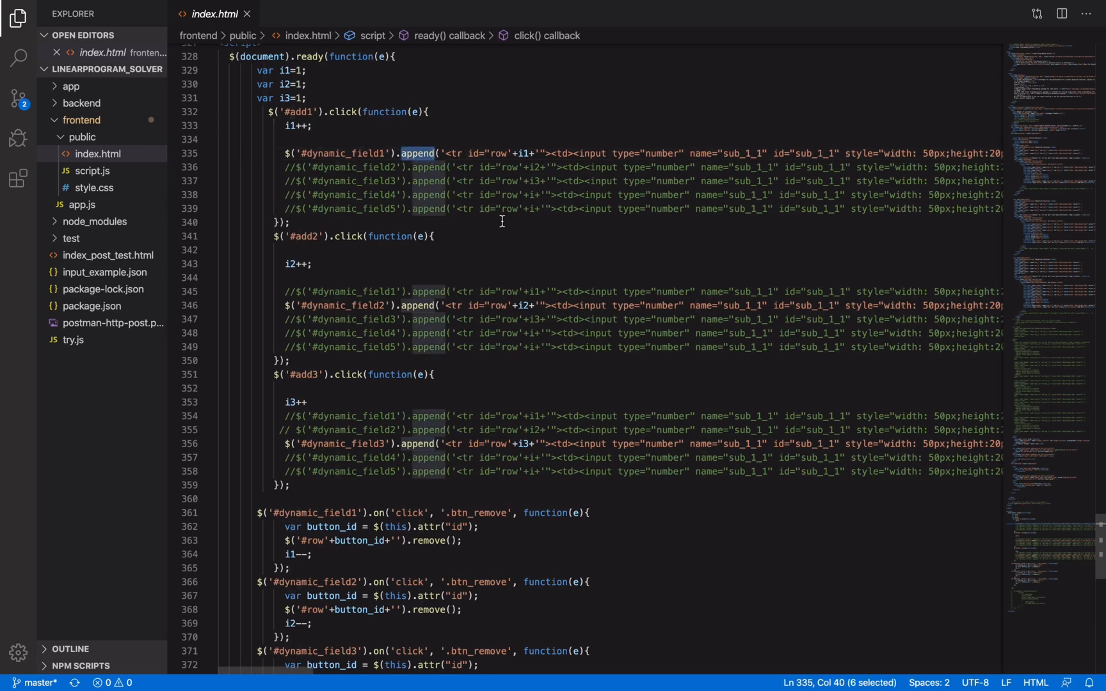
{"action": "scroll", "scroll_direction": "down", "scroll_amount": 3}
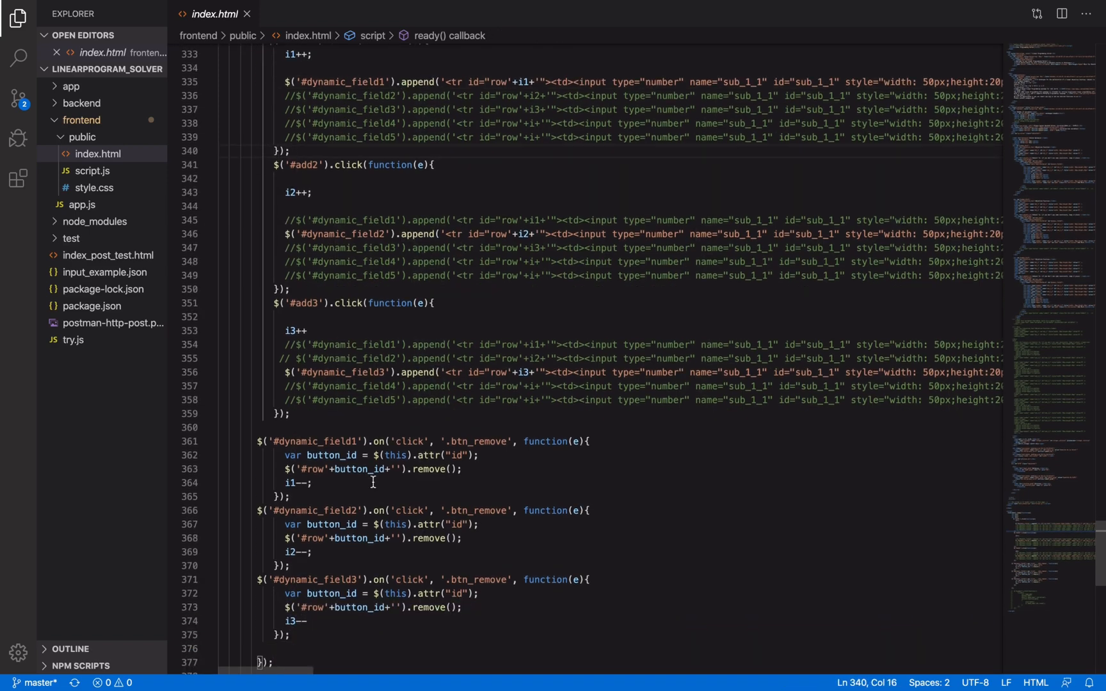
{"action": "mouse_move", "coordinate": [436, 426]}
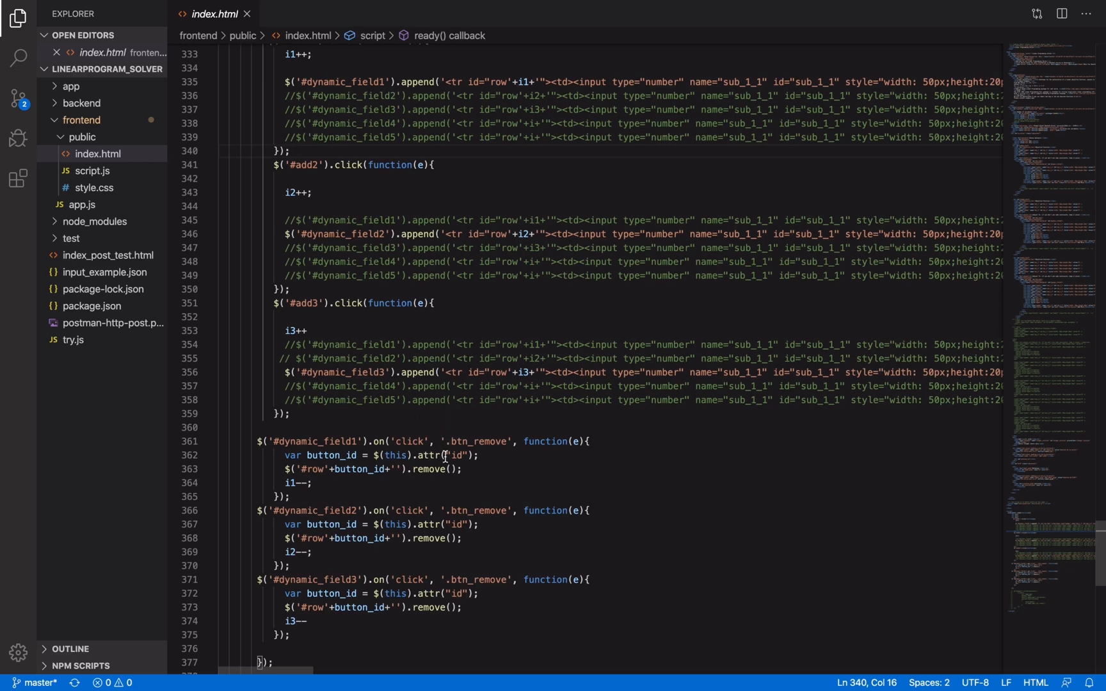
{"action": "mouse_move", "coordinate": [458, 481]}
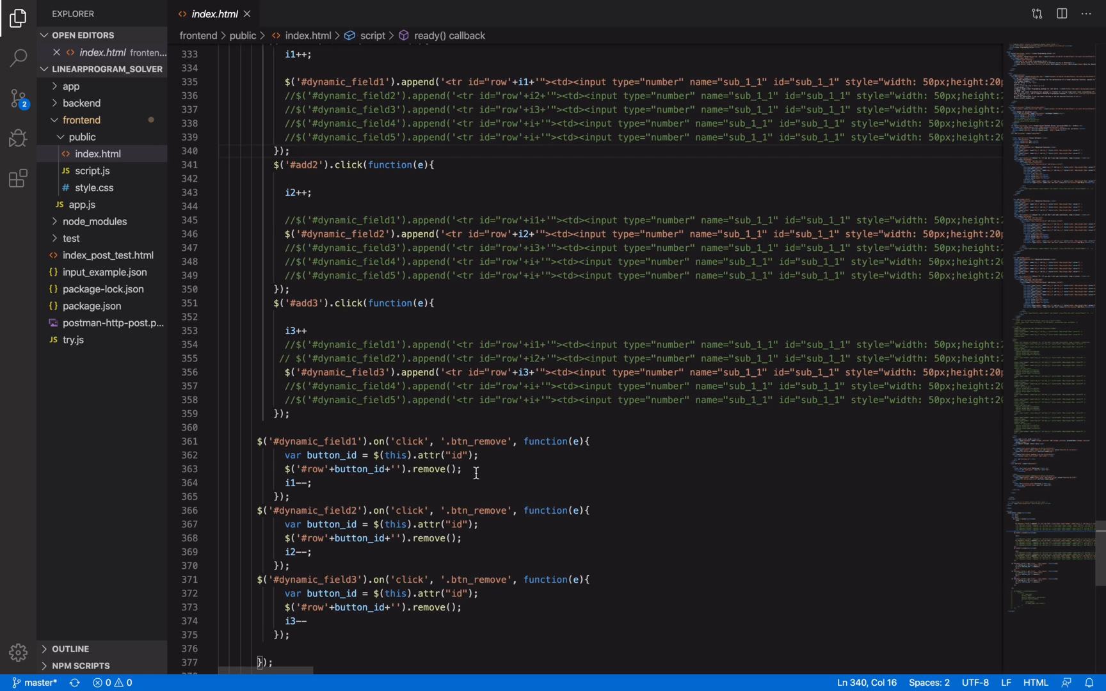
{"action": "mouse_move", "coordinate": [691, 329]}
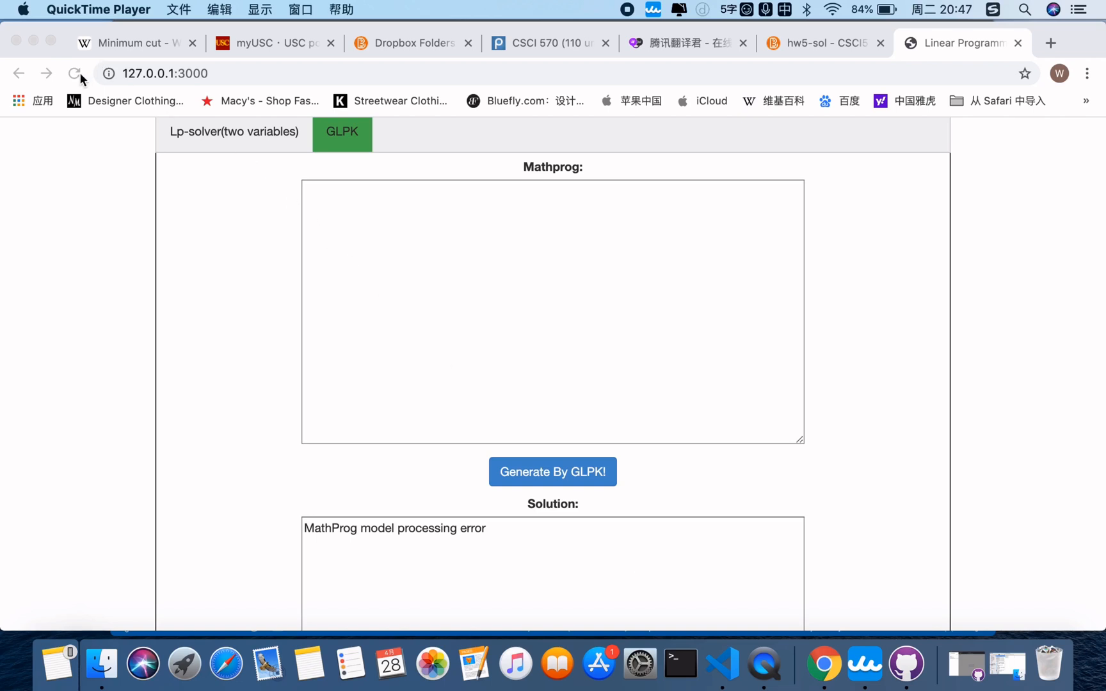
- Reload the page and run 'Generate By GLPK!' on the example model to fill the Solution box
{"action": "left_click", "coordinate": [72, 73]}
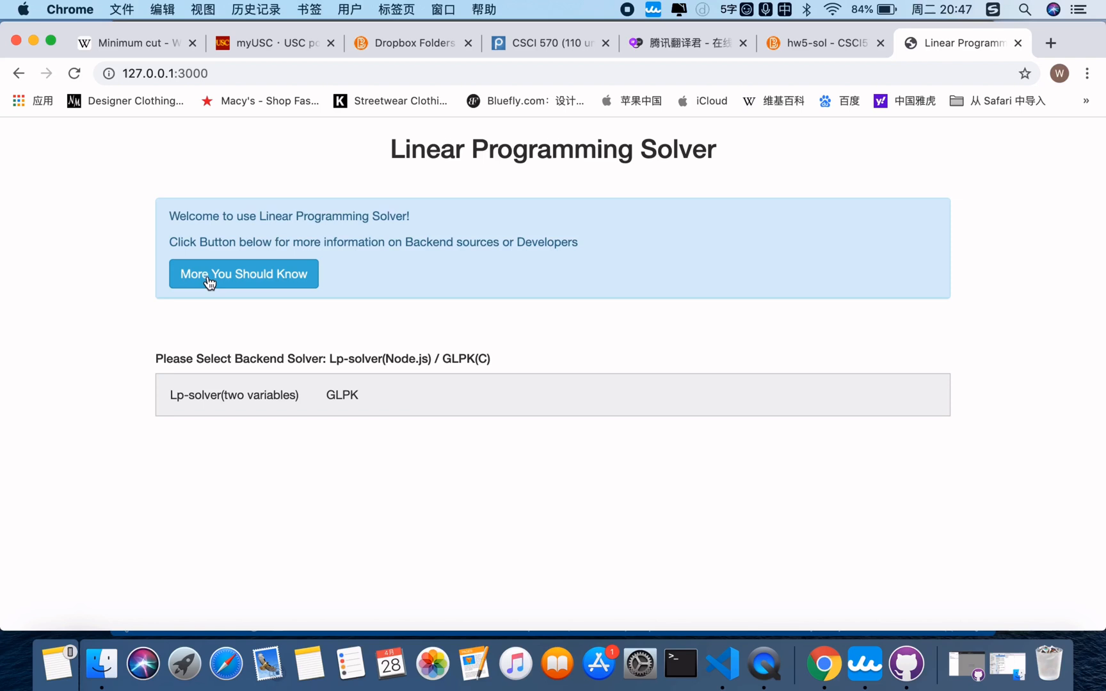
{"action": "left_click", "coordinate": [342, 395]}
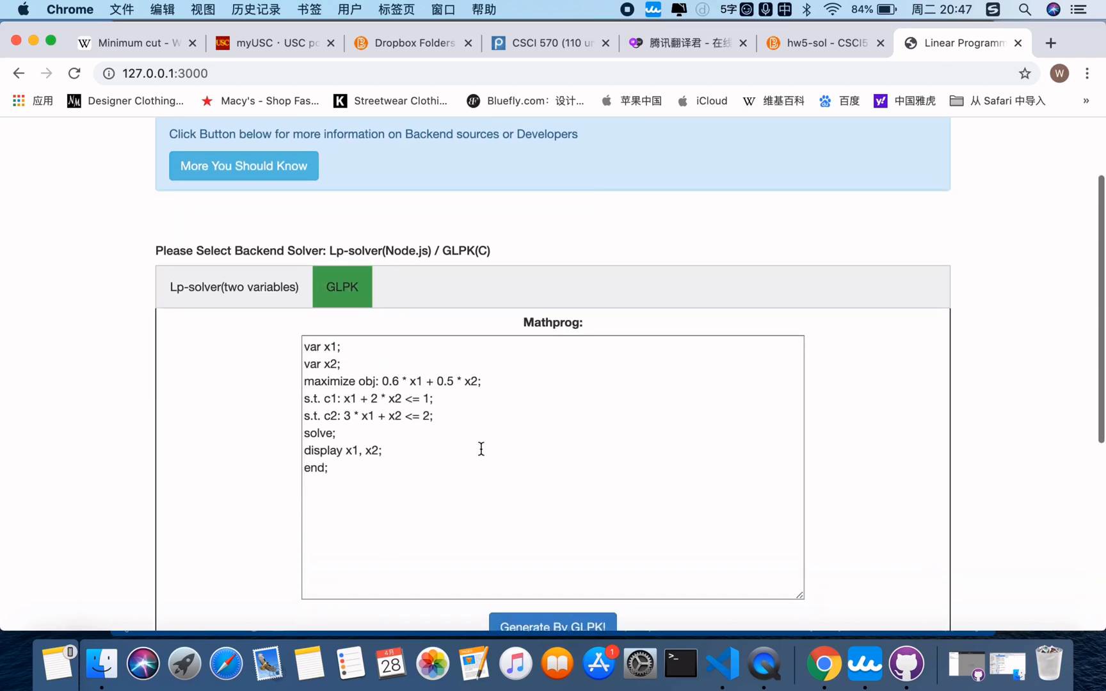
{"action": "scroll", "scroll_direction": "down", "scroll_amount": 3}
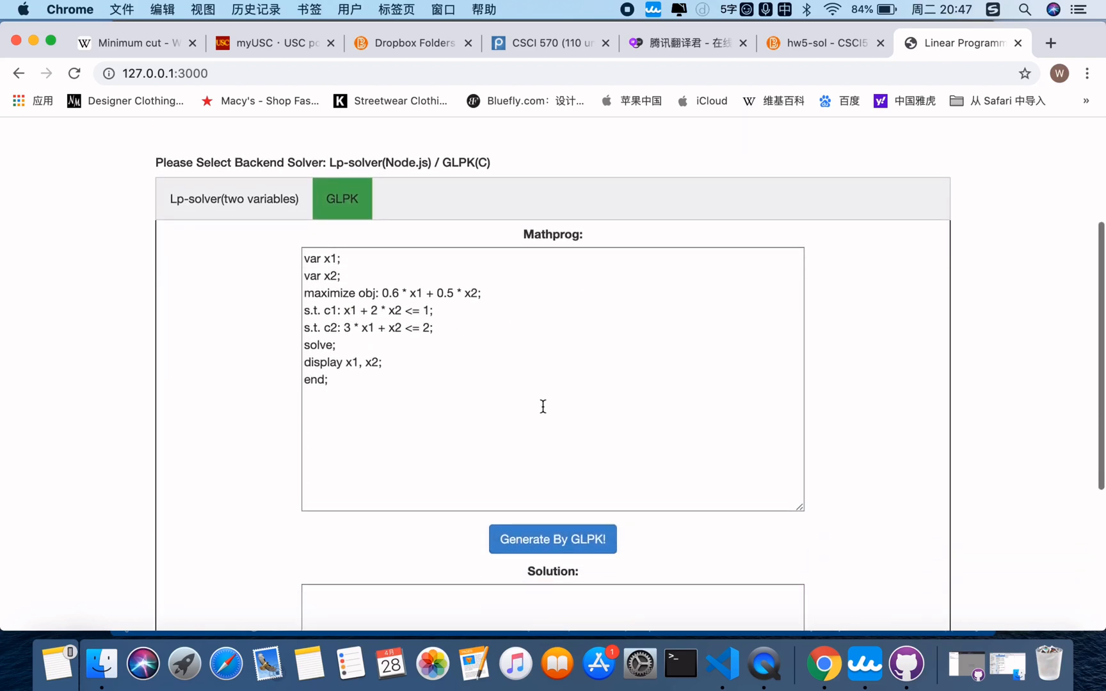
{"action": "left_click", "coordinate": [552, 539]}
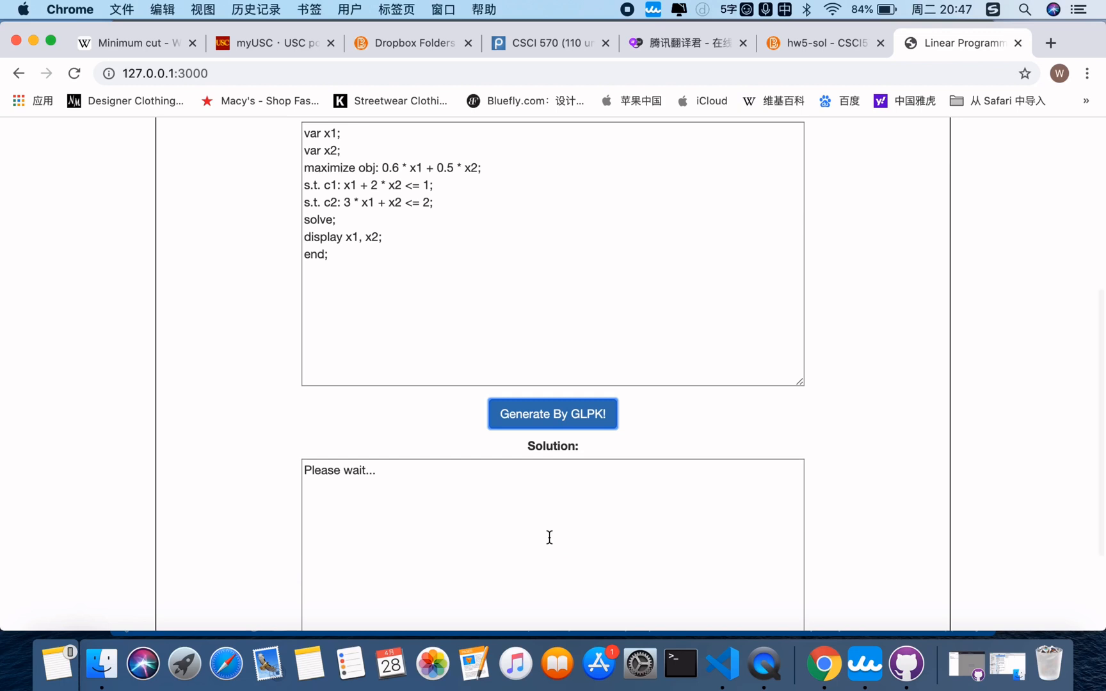
{"action": "left_click", "coordinate": [553, 413]}
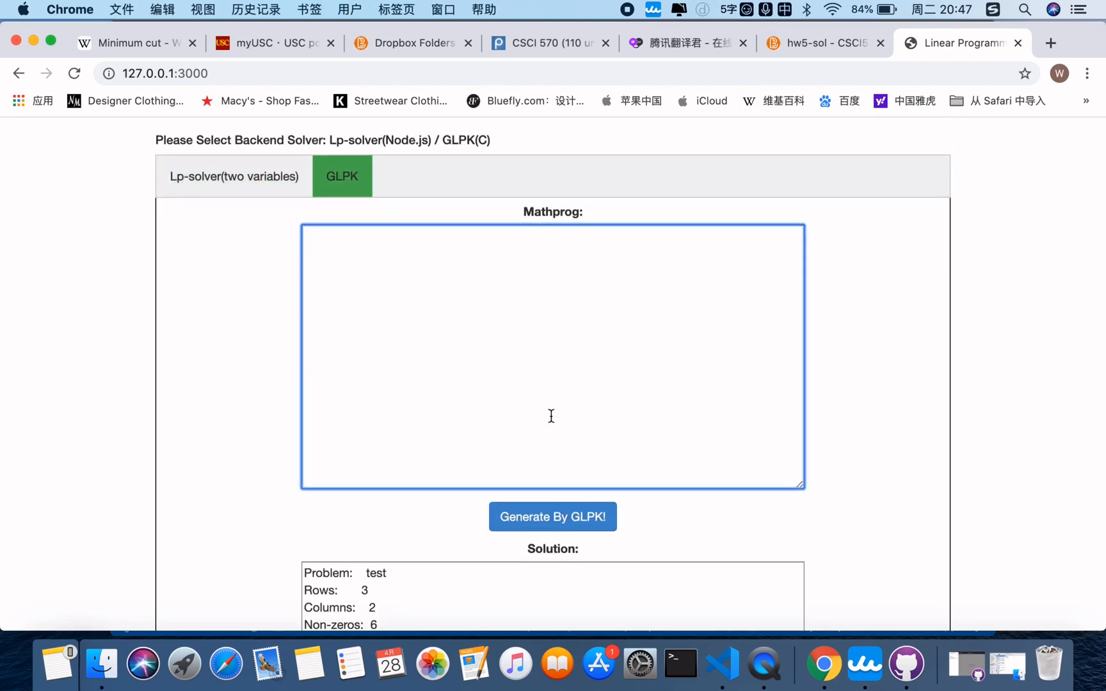
{"action": "left_click", "coordinate": [552, 516]}
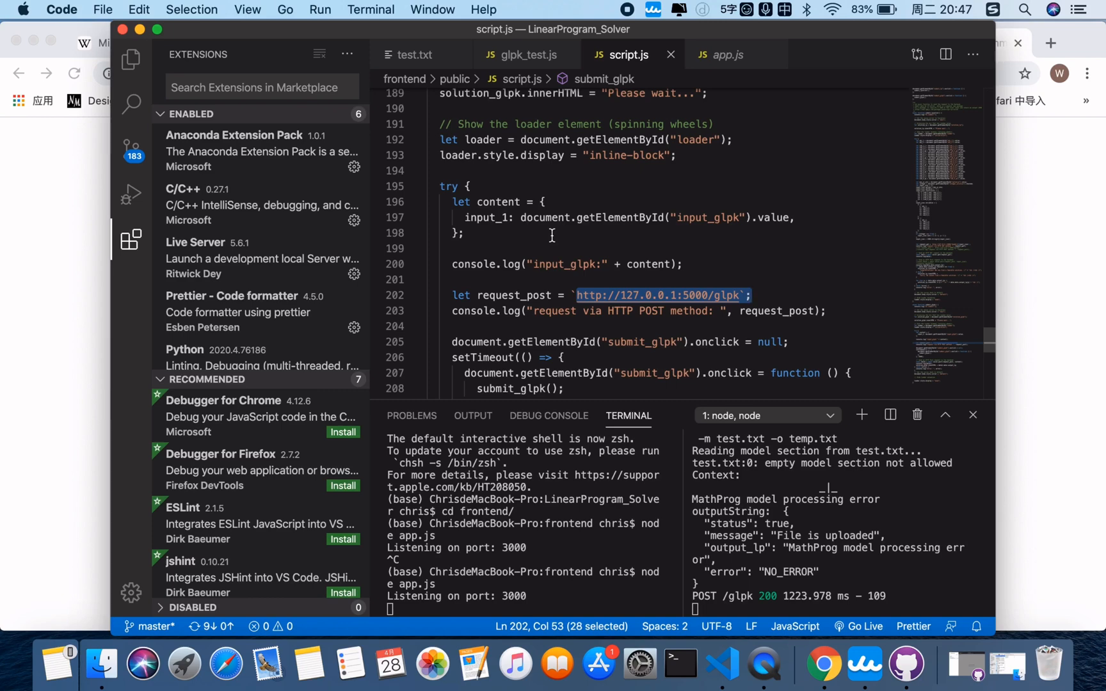
{"action": "mouse_move", "coordinate": [629, 295]}
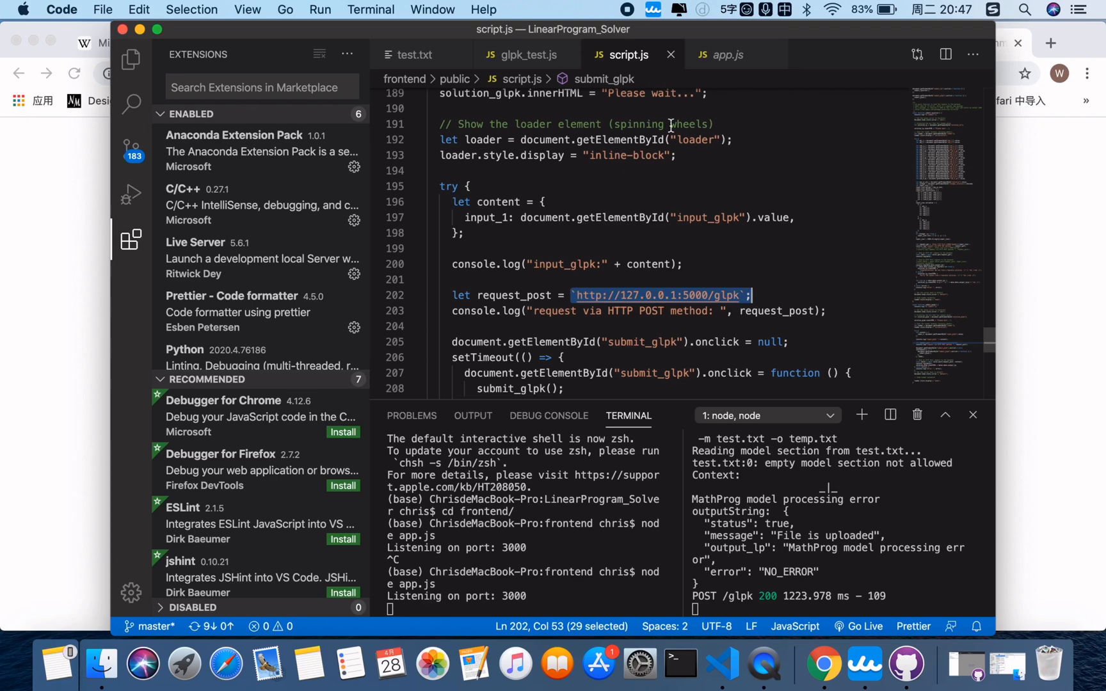
- Show the app.post("/glpk") handler that writes the received model to test.txt
{"action": "left_click", "coordinate": [729, 55]}
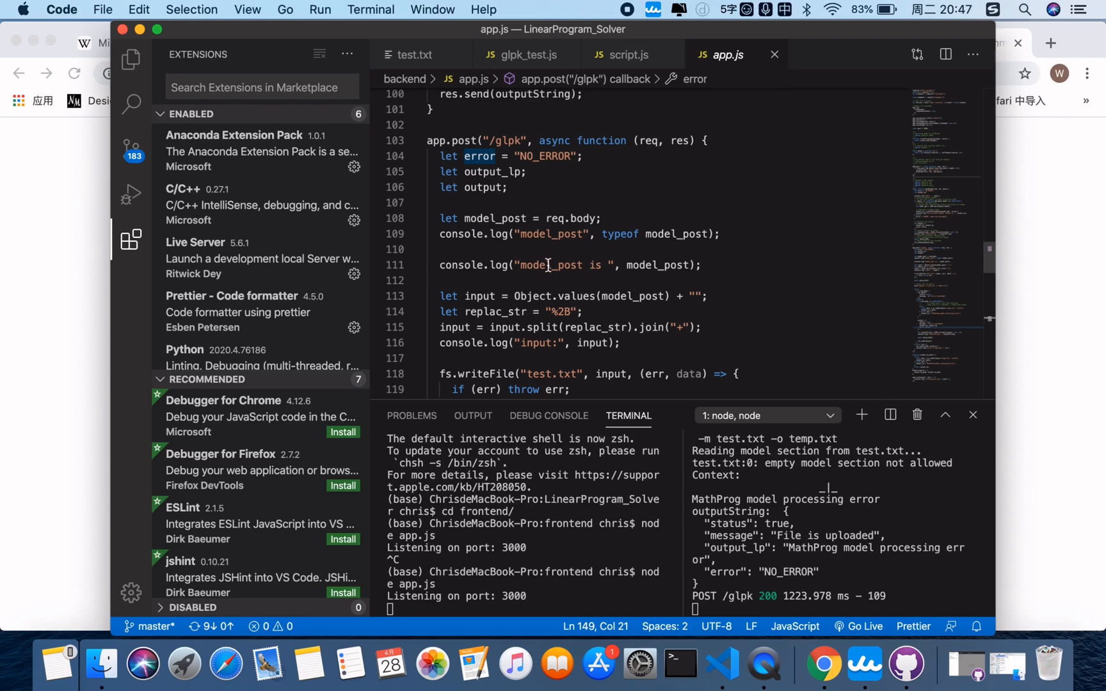
- Highlight the writeFile call and select the glpsol exec command string run on the model
{"action": "scroll", "scroll_direction": "down", "scroll_amount": 3}
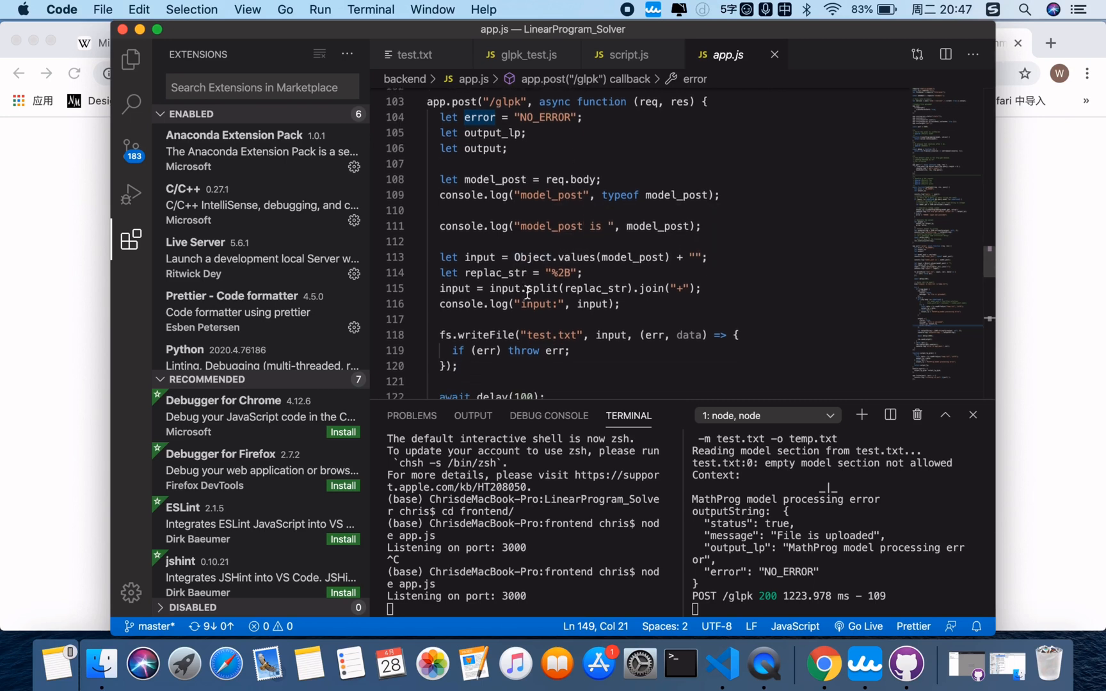
{"action": "mouse_move", "coordinate": [461, 335]}
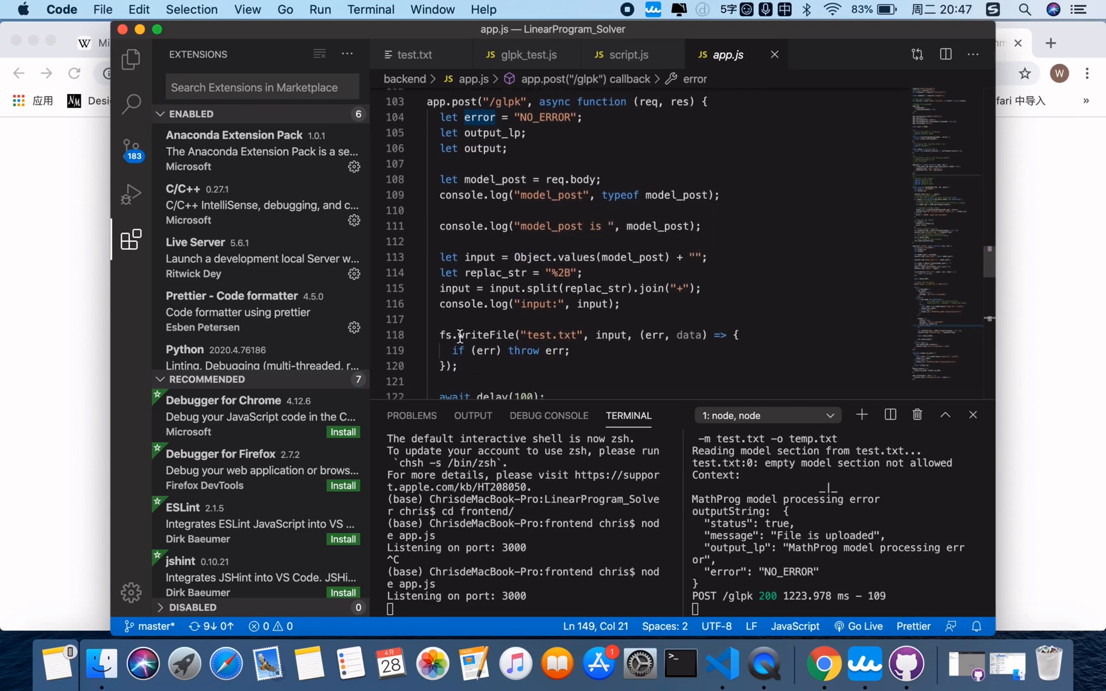
{"action": "double_click", "coordinate": [484, 335]}
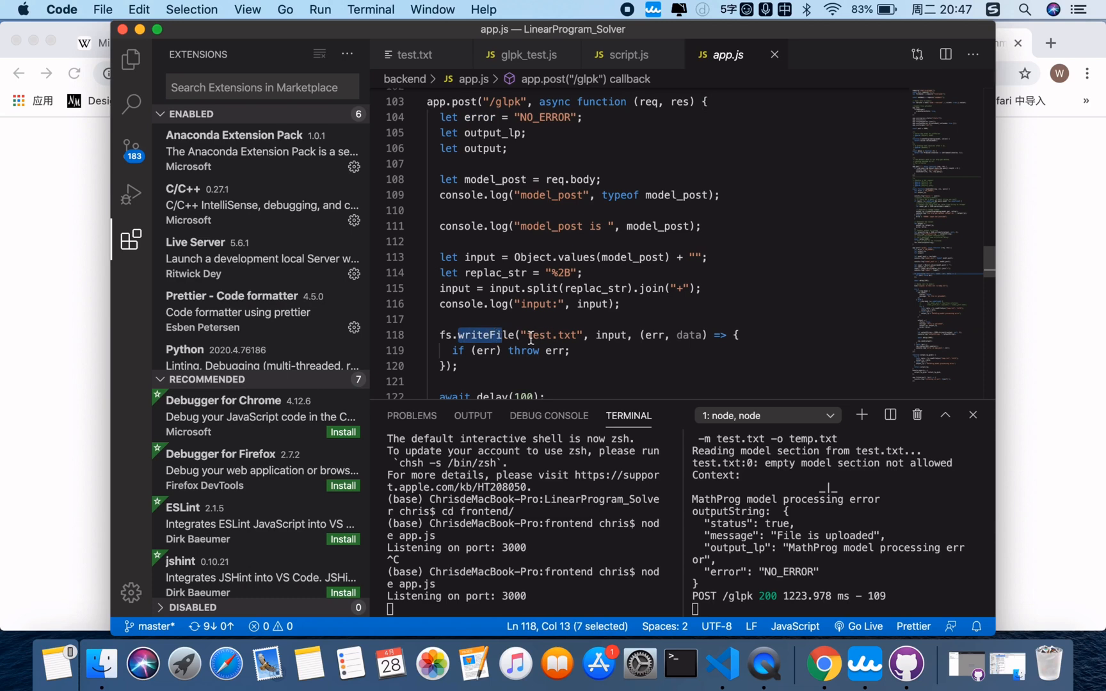
{"action": "scroll", "scroll_direction": "down", "scroll_amount": 3}
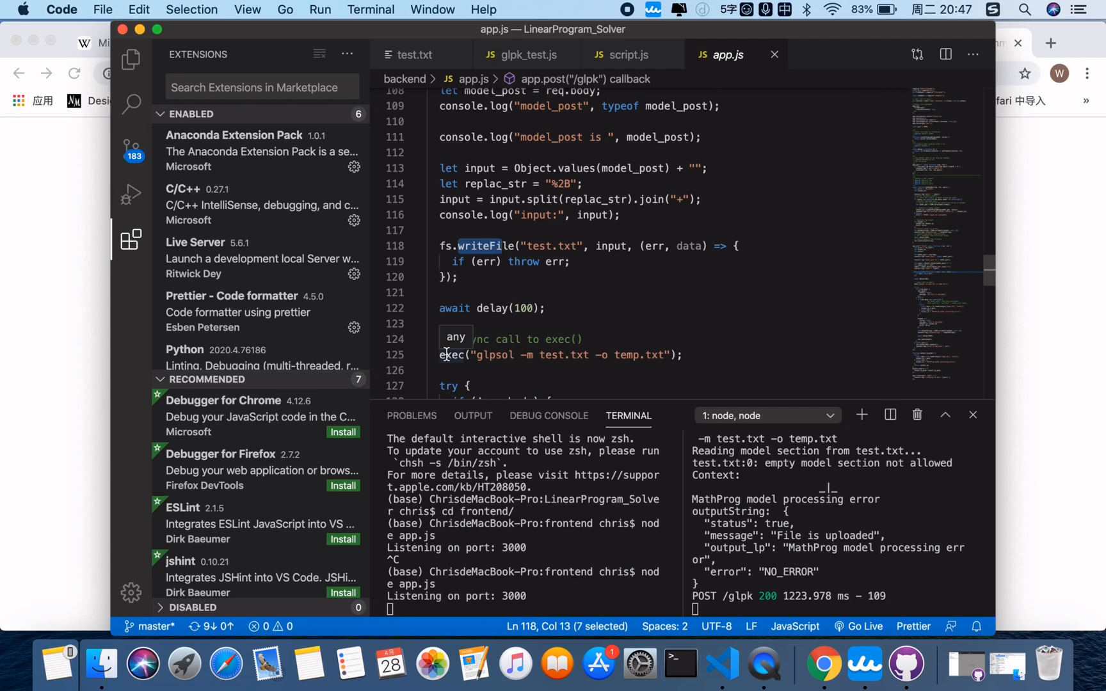
{"action": "left_click", "coordinate": [477, 355]}
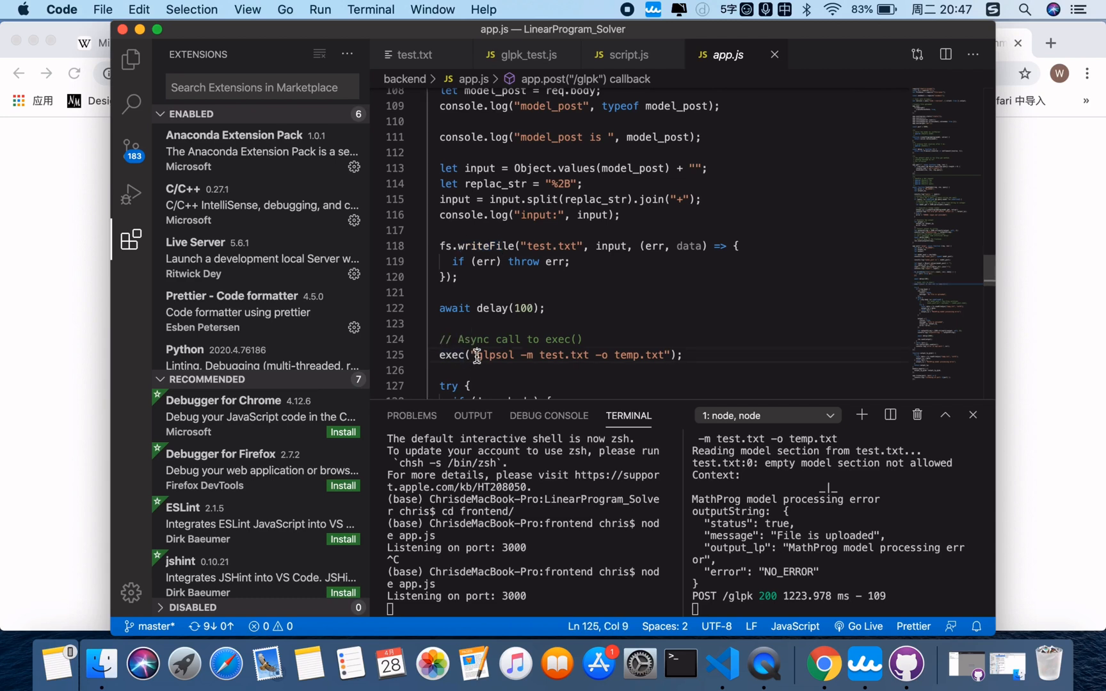
{"action": "left_click_drag", "start_coordinate": [478, 354], "coordinate": [661, 354]}
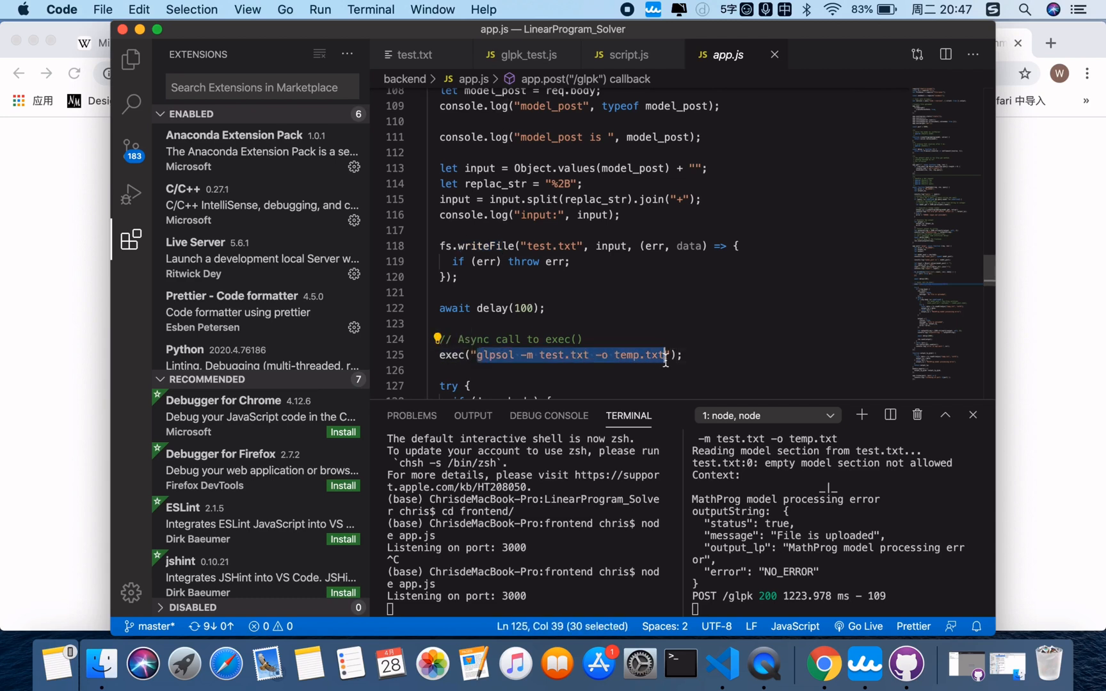
- Continue to the temp.txt read and the res.send(output) JSON response
{"action": "scroll", "scroll_direction": "down", "scroll_amount": 3}
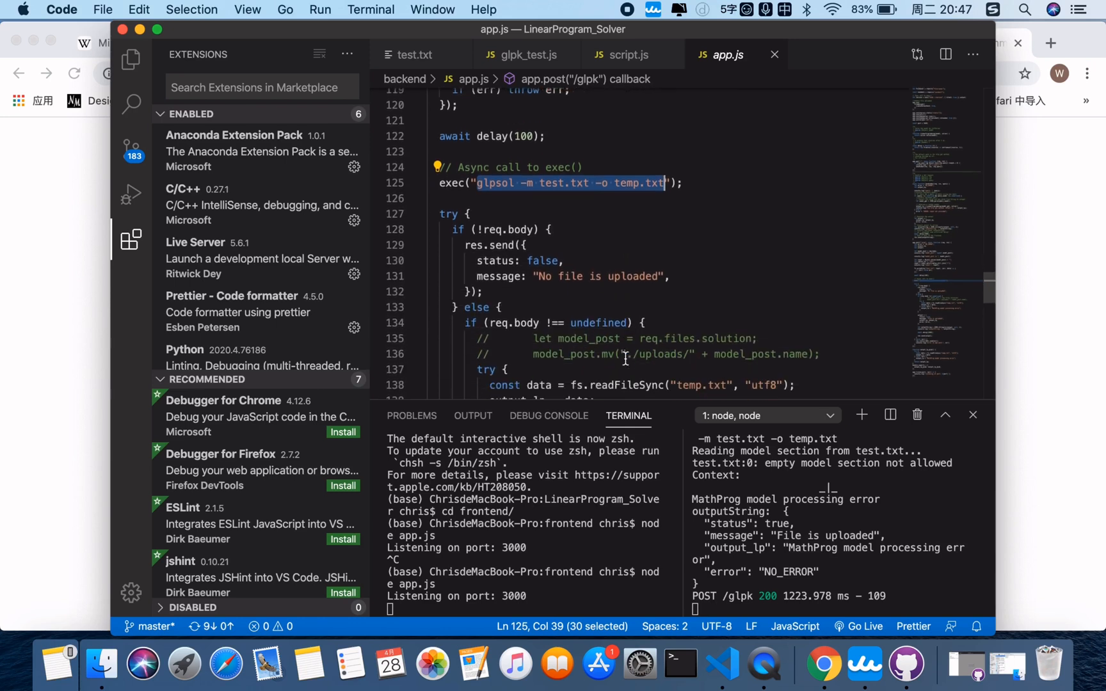
{"action": "scroll", "scroll_direction": "down", "scroll_amount": 3}
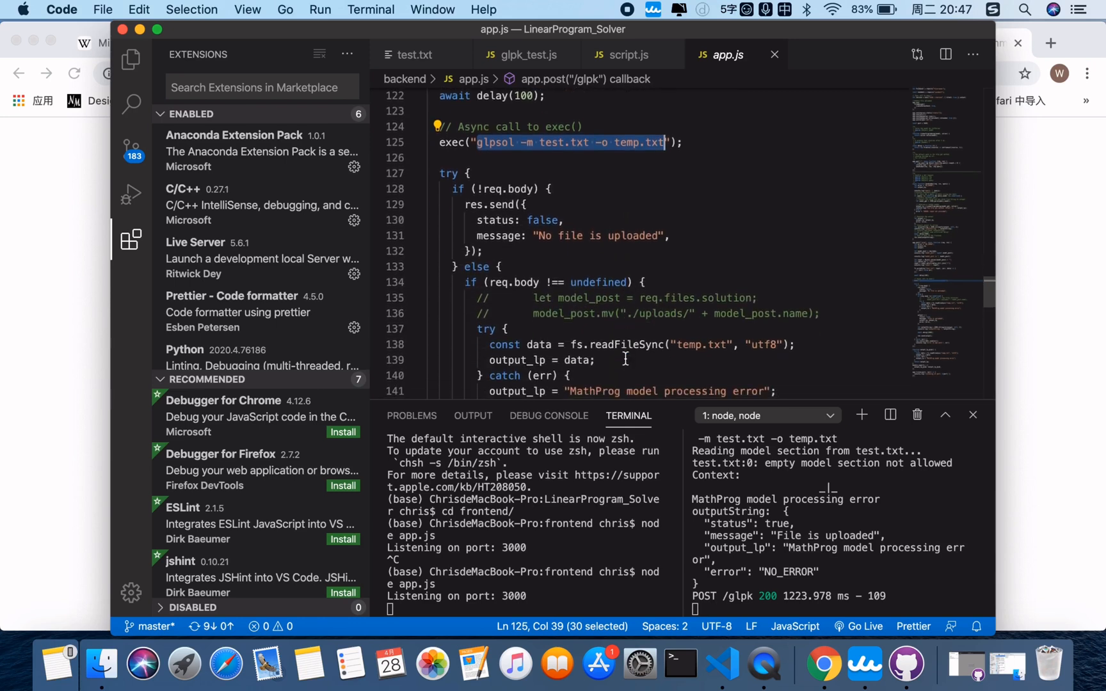
{"action": "scroll", "scroll_direction": "down", "scroll_amount": 3}
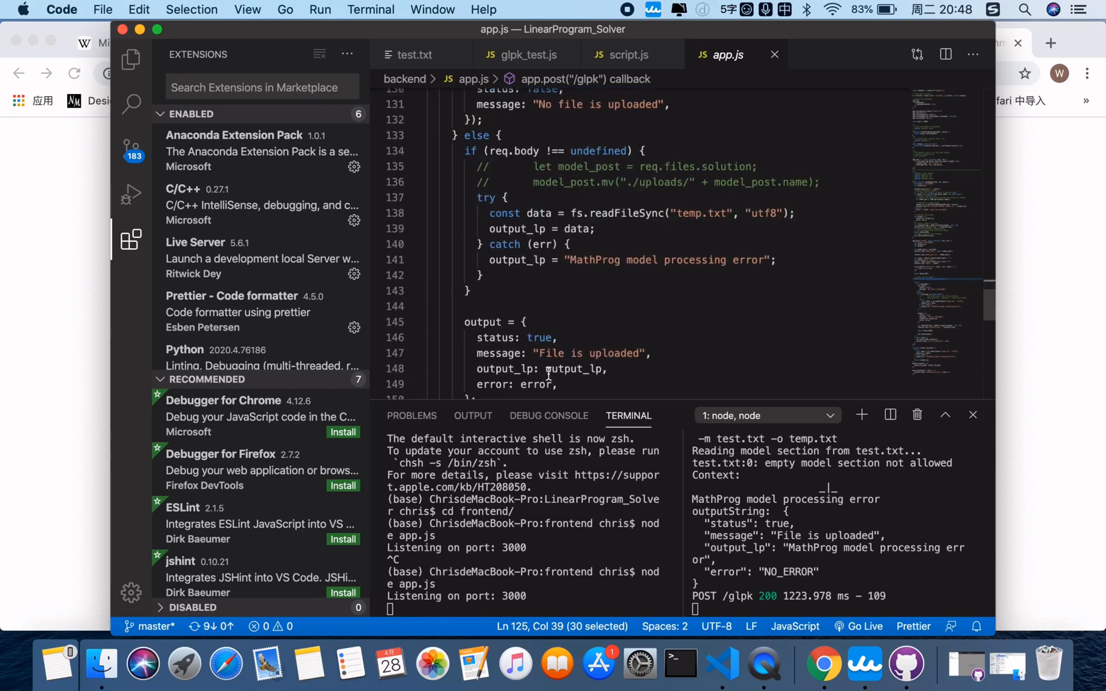
{"action": "scroll", "scroll_direction": "down", "scroll_amount": 3}
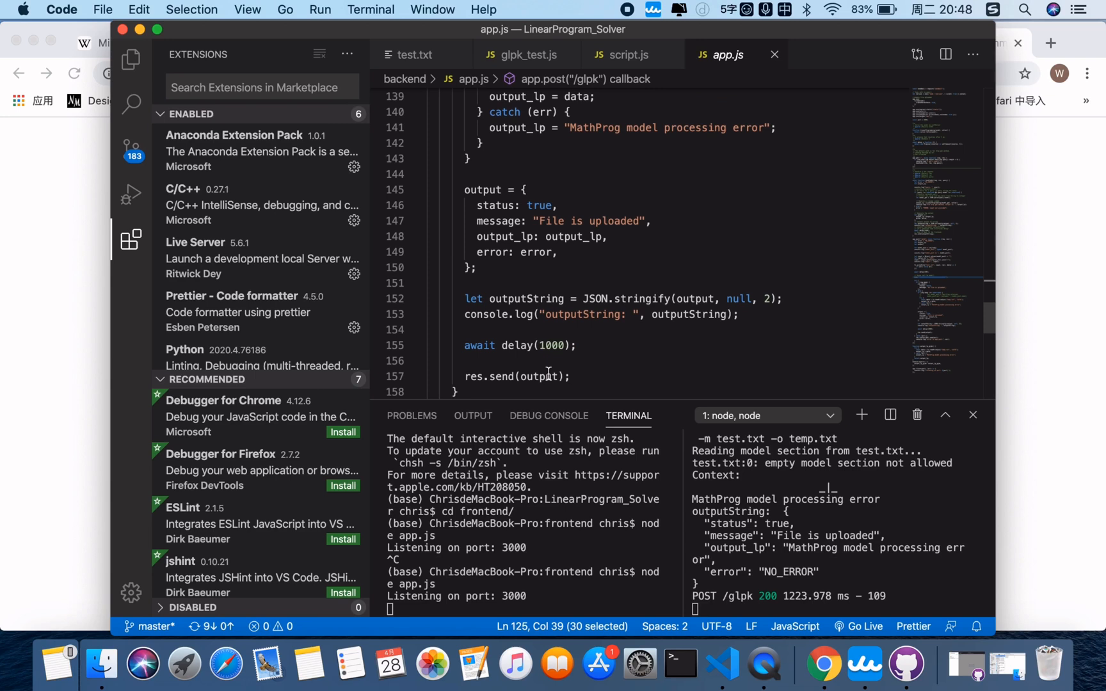
{"action": "mouse_move", "coordinate": [540, 376]}
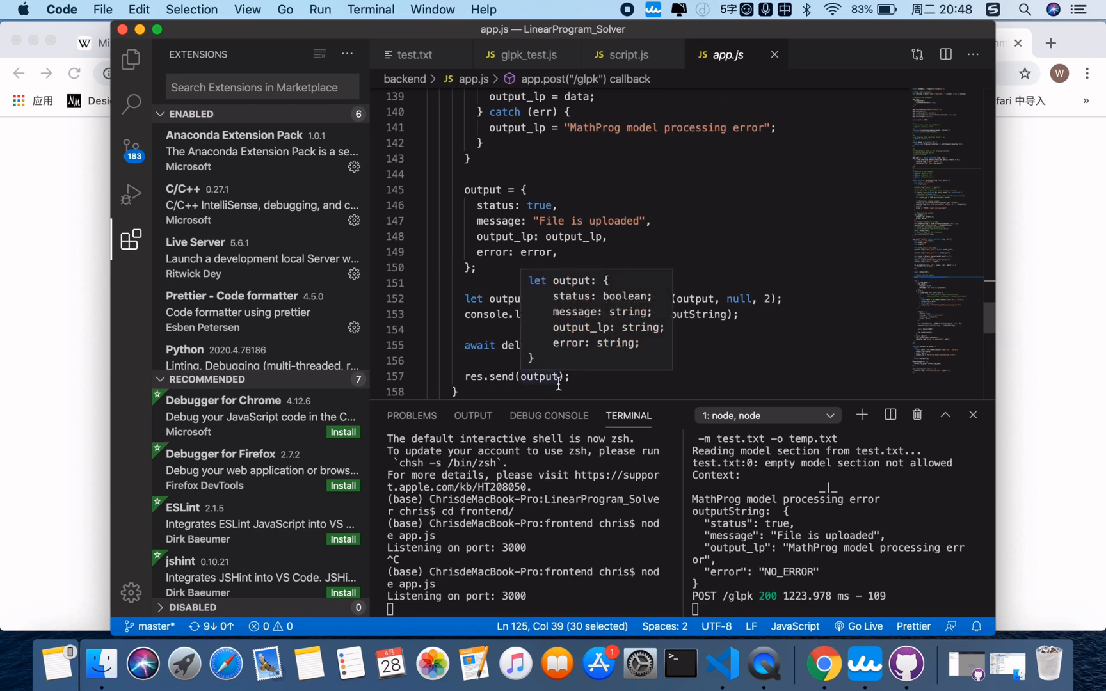